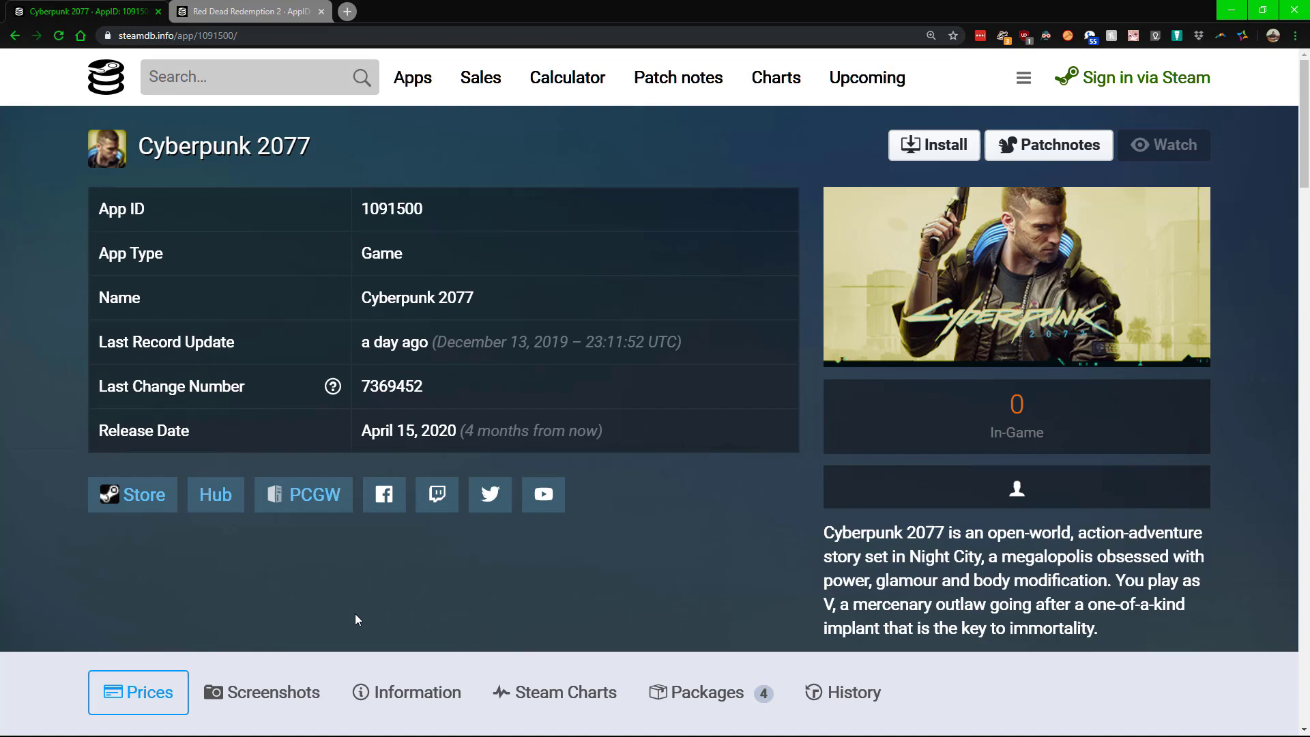
- Scroll the Cyberpunk 2077 SteamDB page down to the Store Prices table with U.S. Dollar at $59.99
scroll("down", 3)
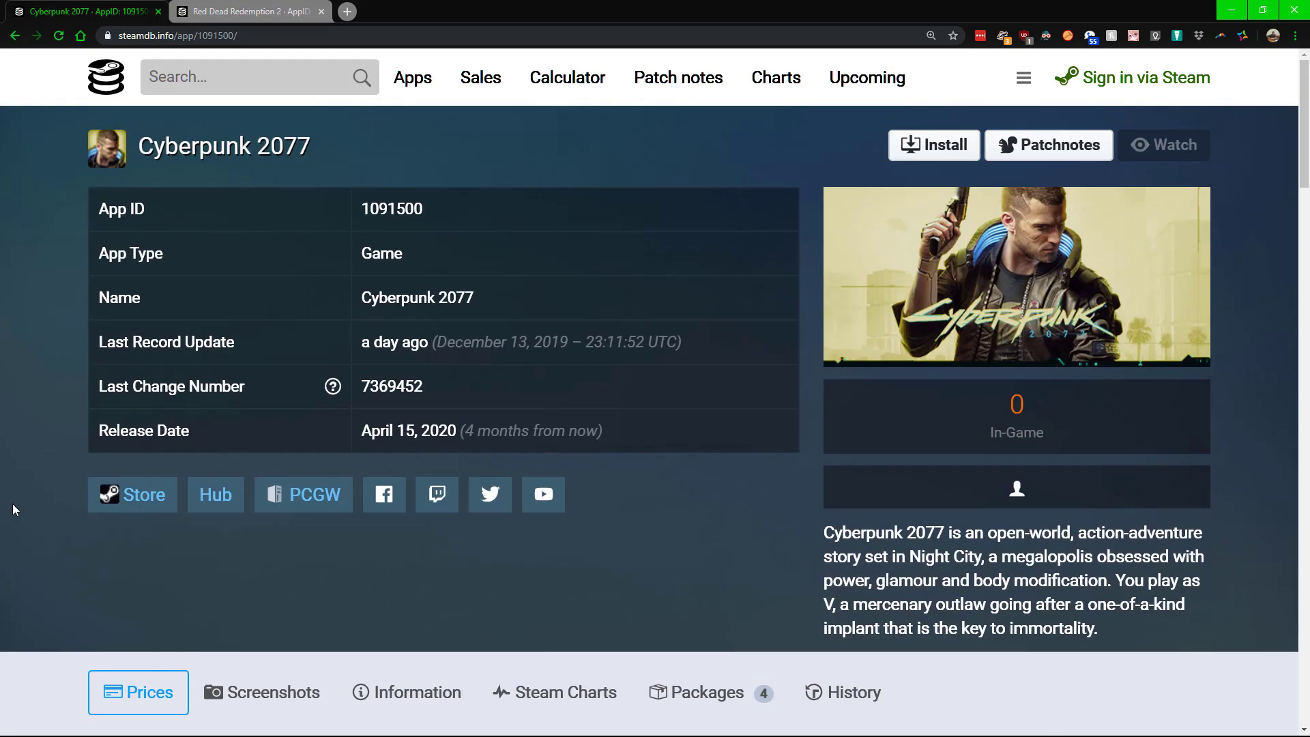
mouse_move(41, 502)
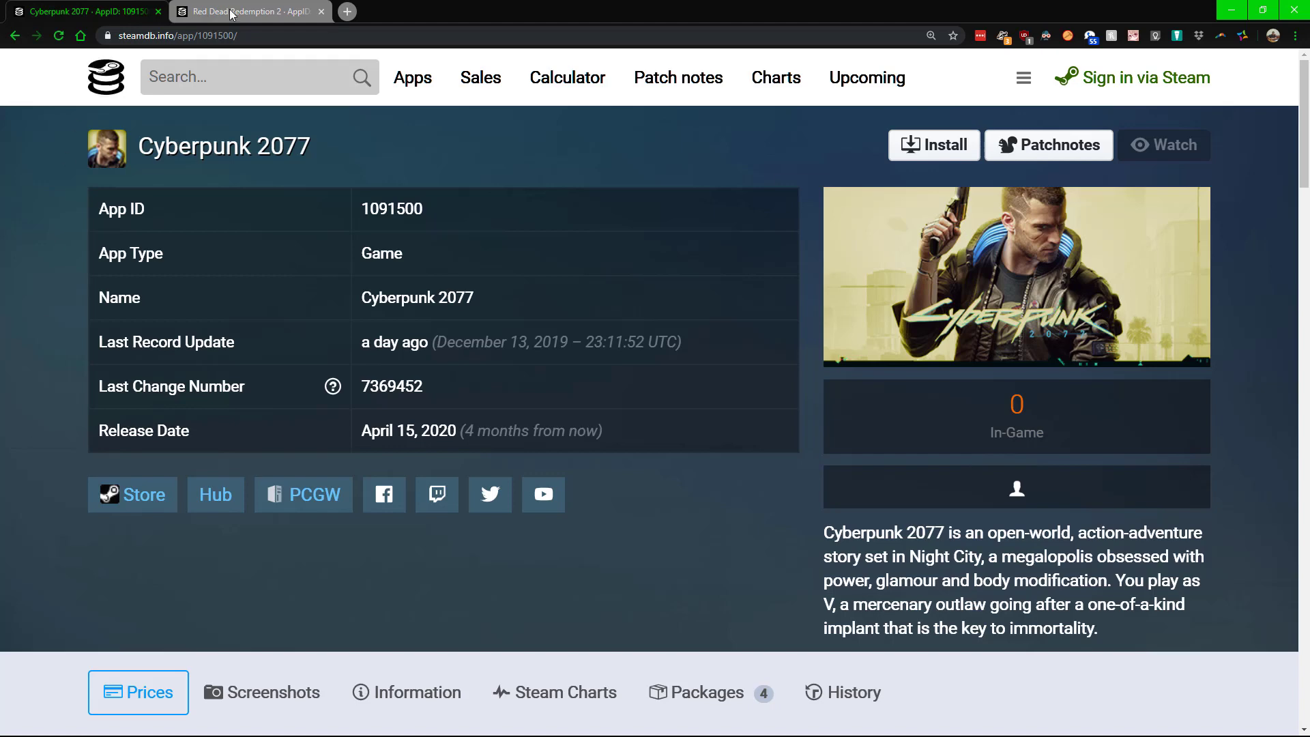
mouse_move(254, 166)
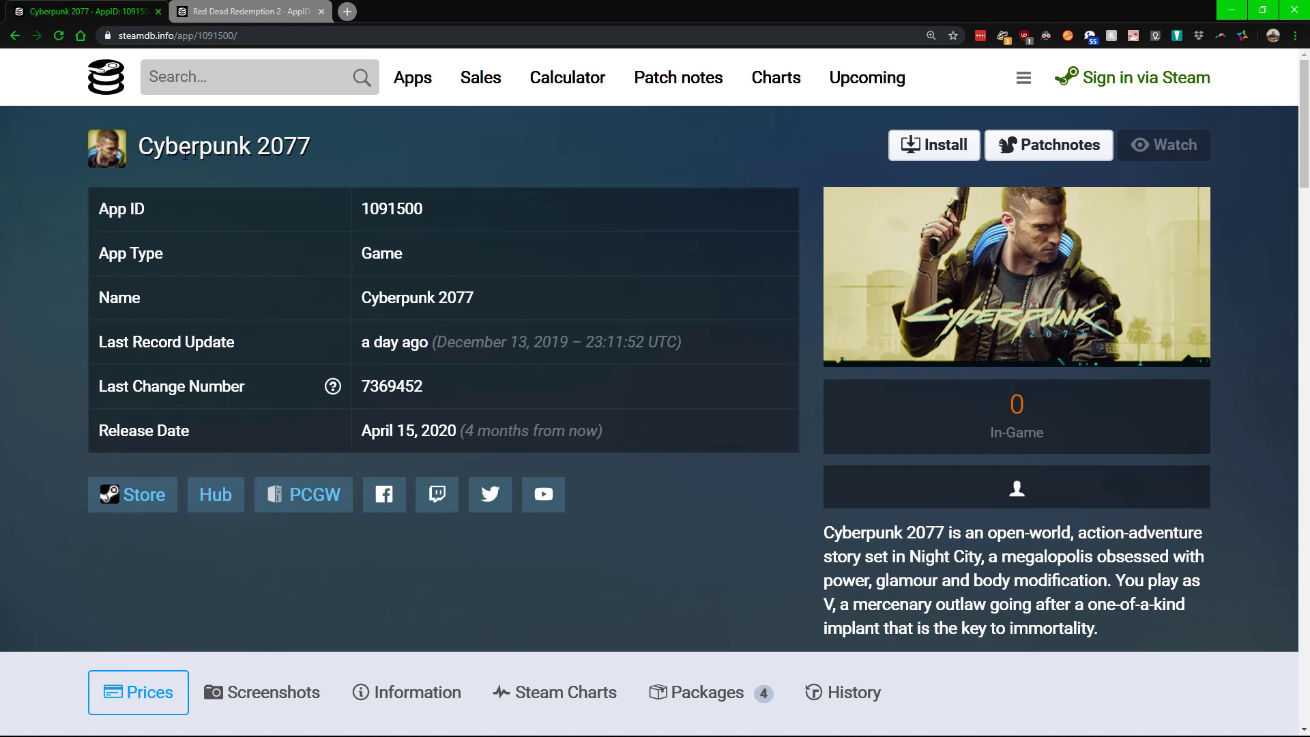
scroll("down", 3)
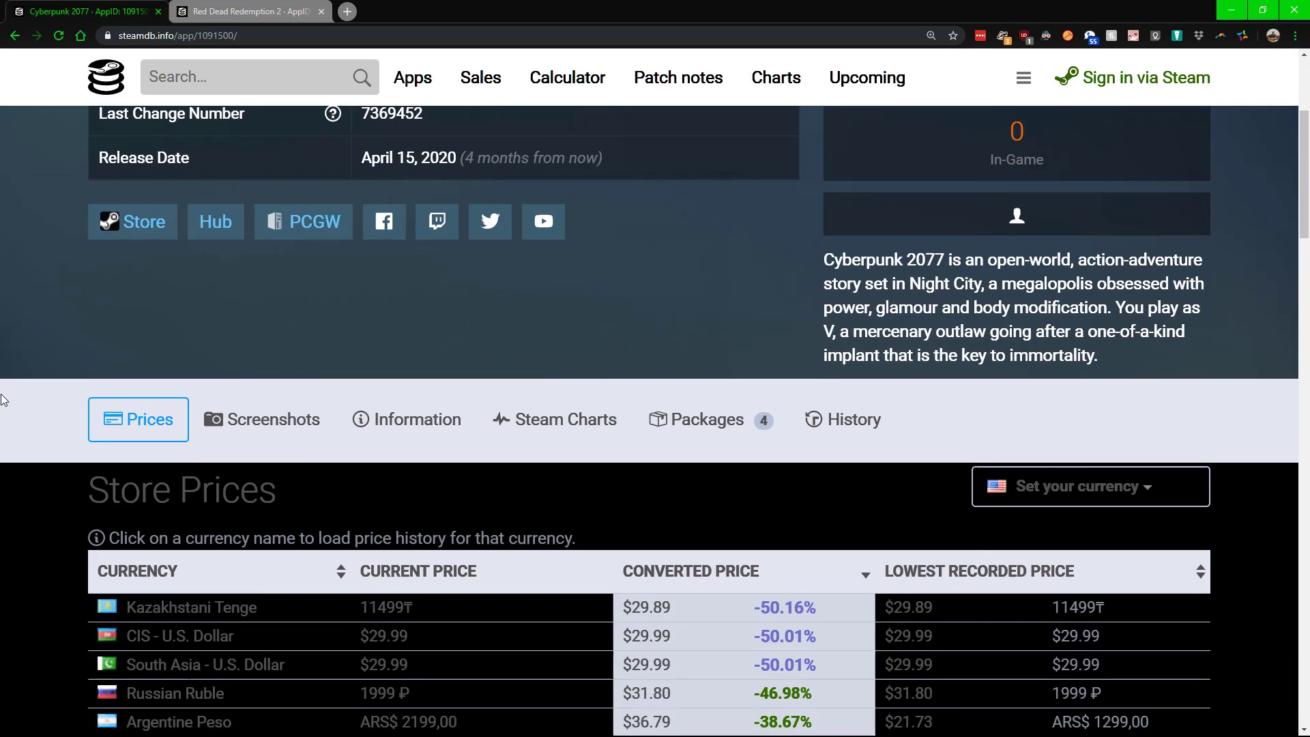
scroll("down", 3)
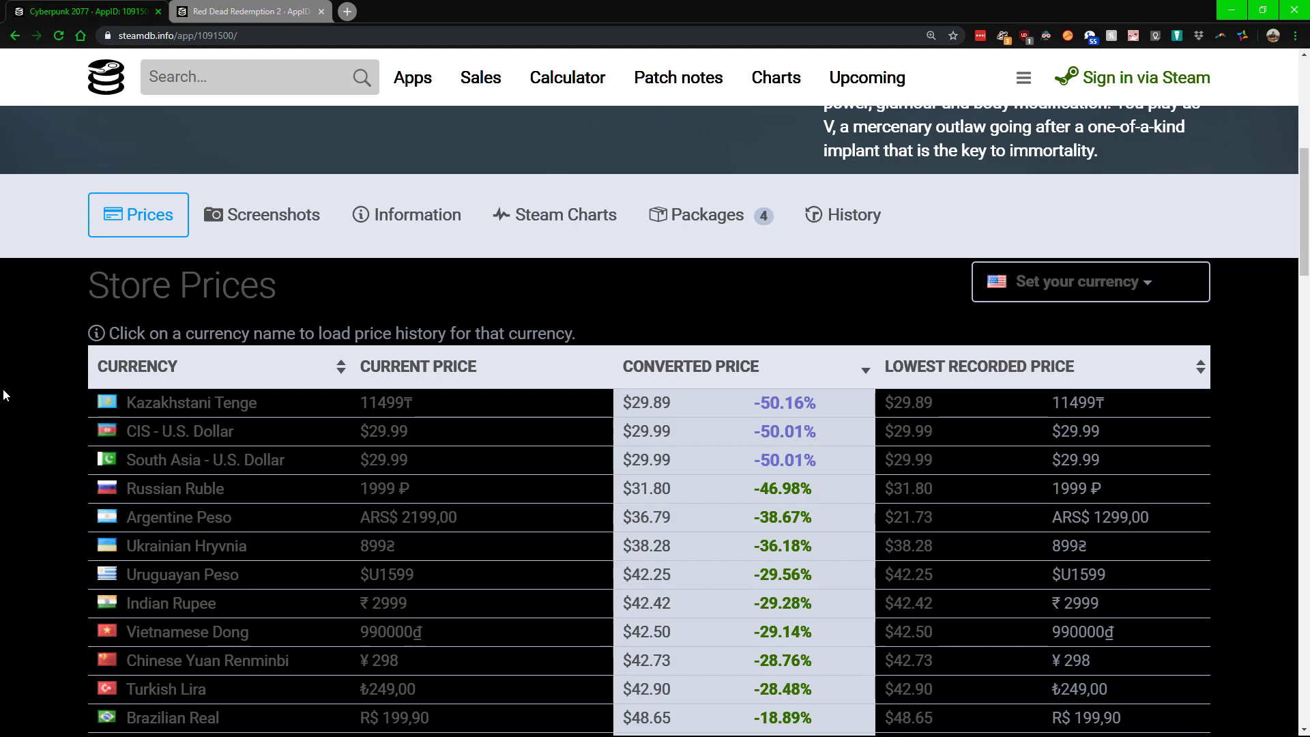
scroll("down", 3)
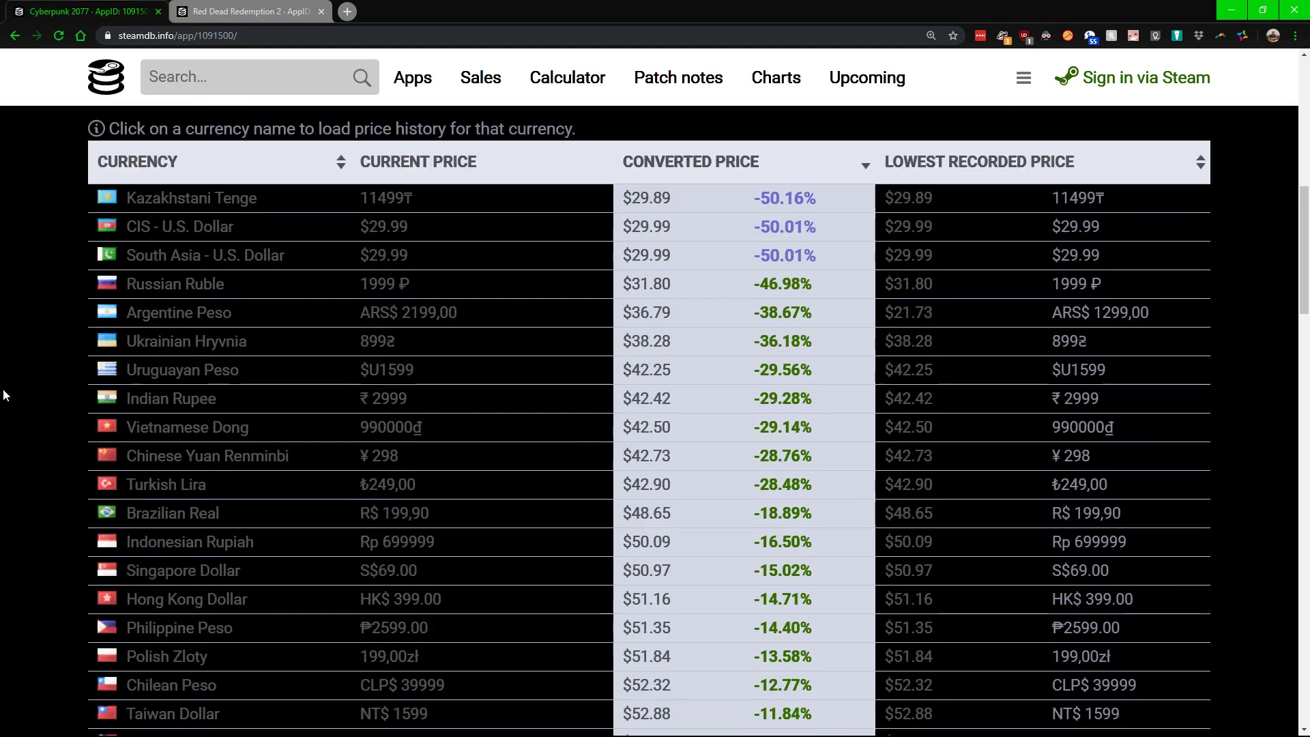
scroll("down", 3)
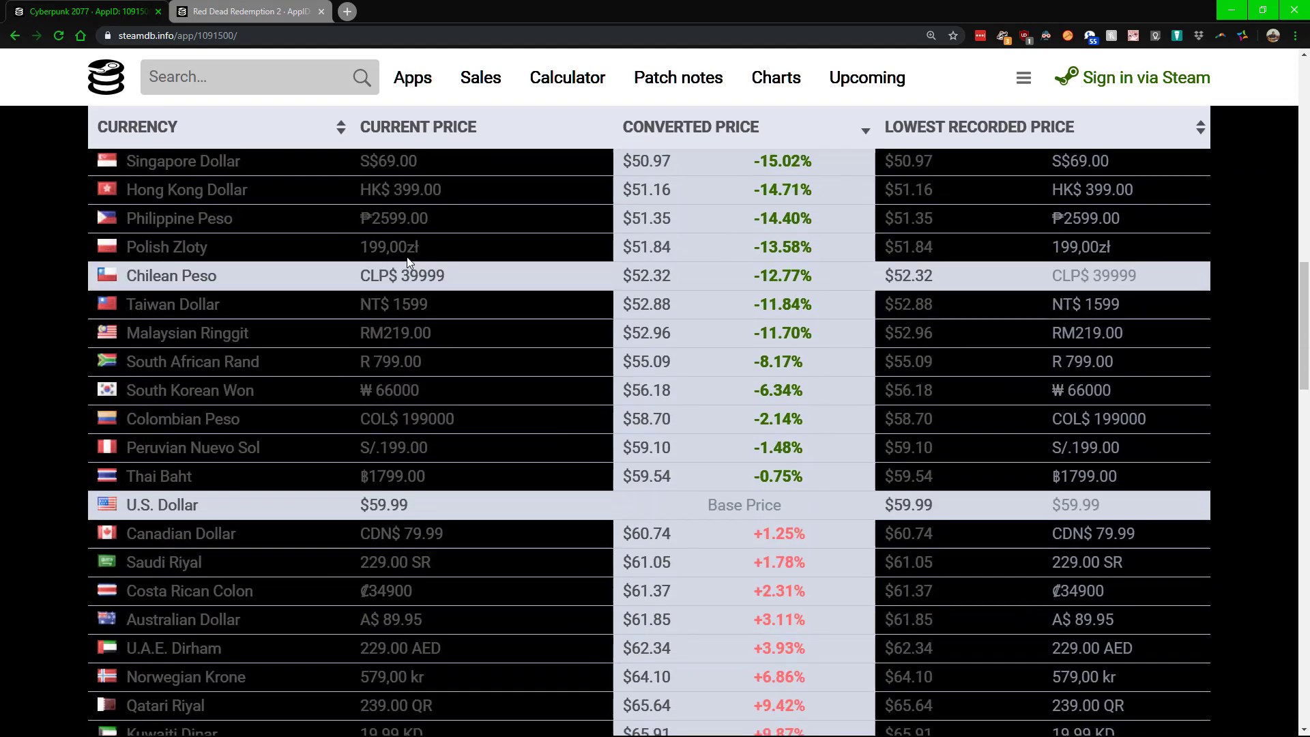
mouse_move(2, 505)
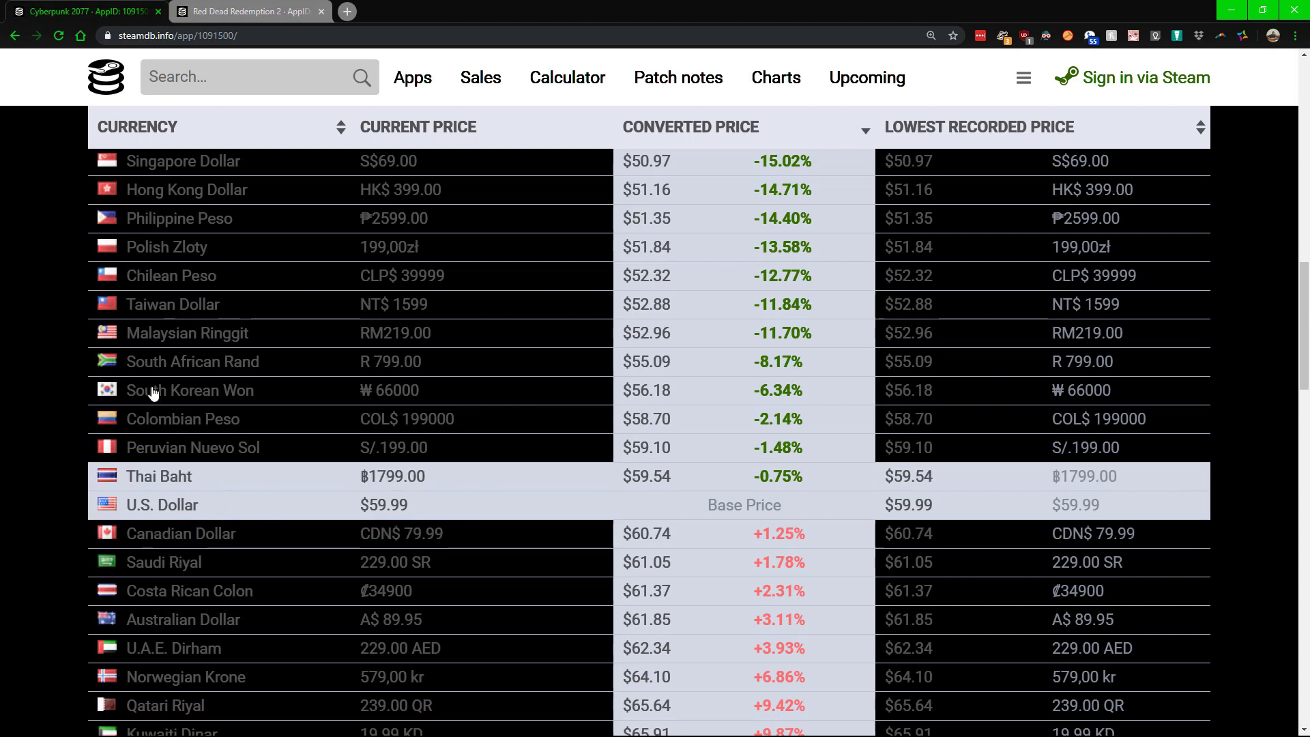
mouse_move(214, 352)
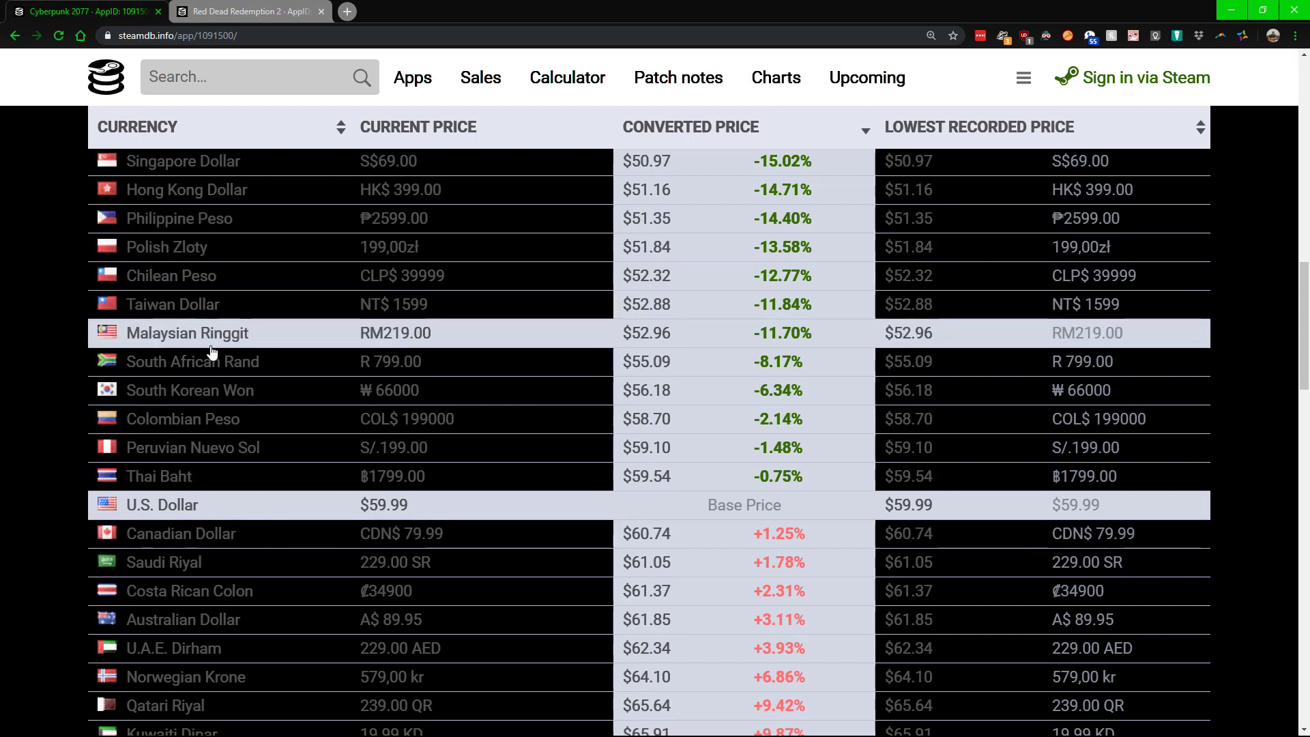
mouse_move(205, 410)
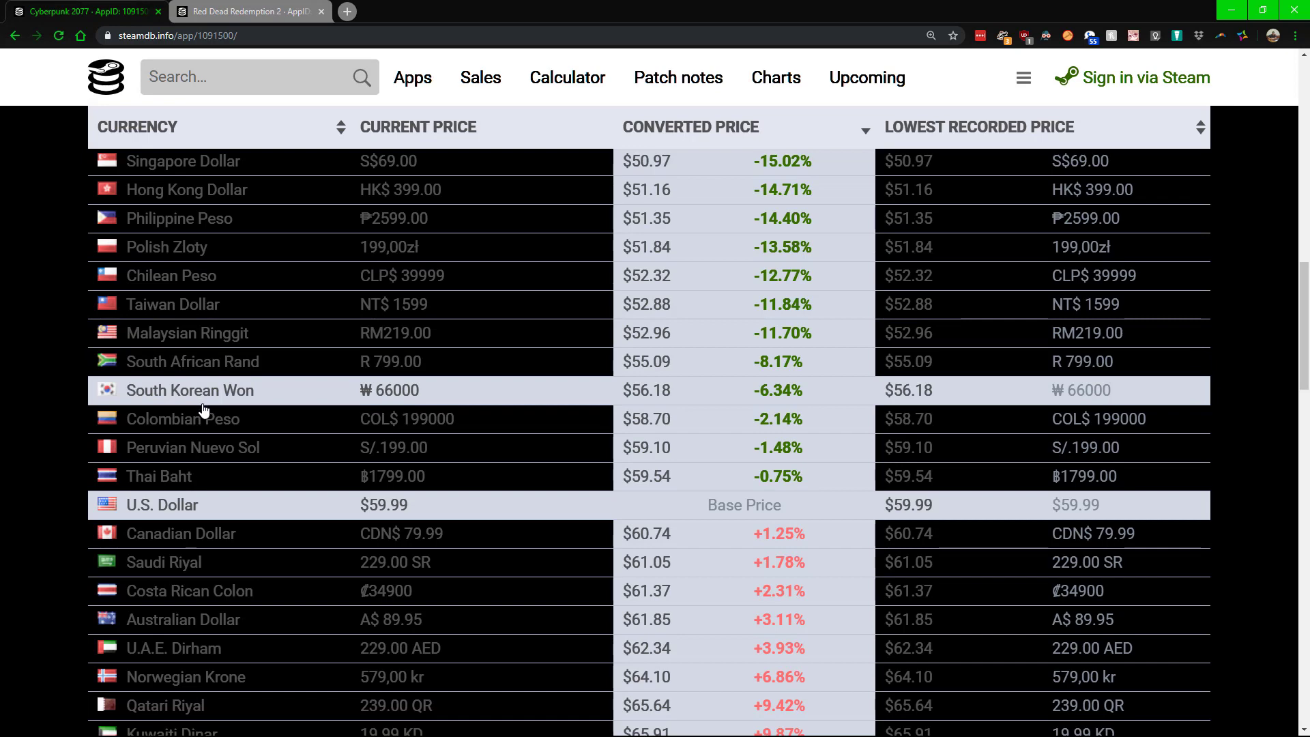
mouse_move(257, 377)
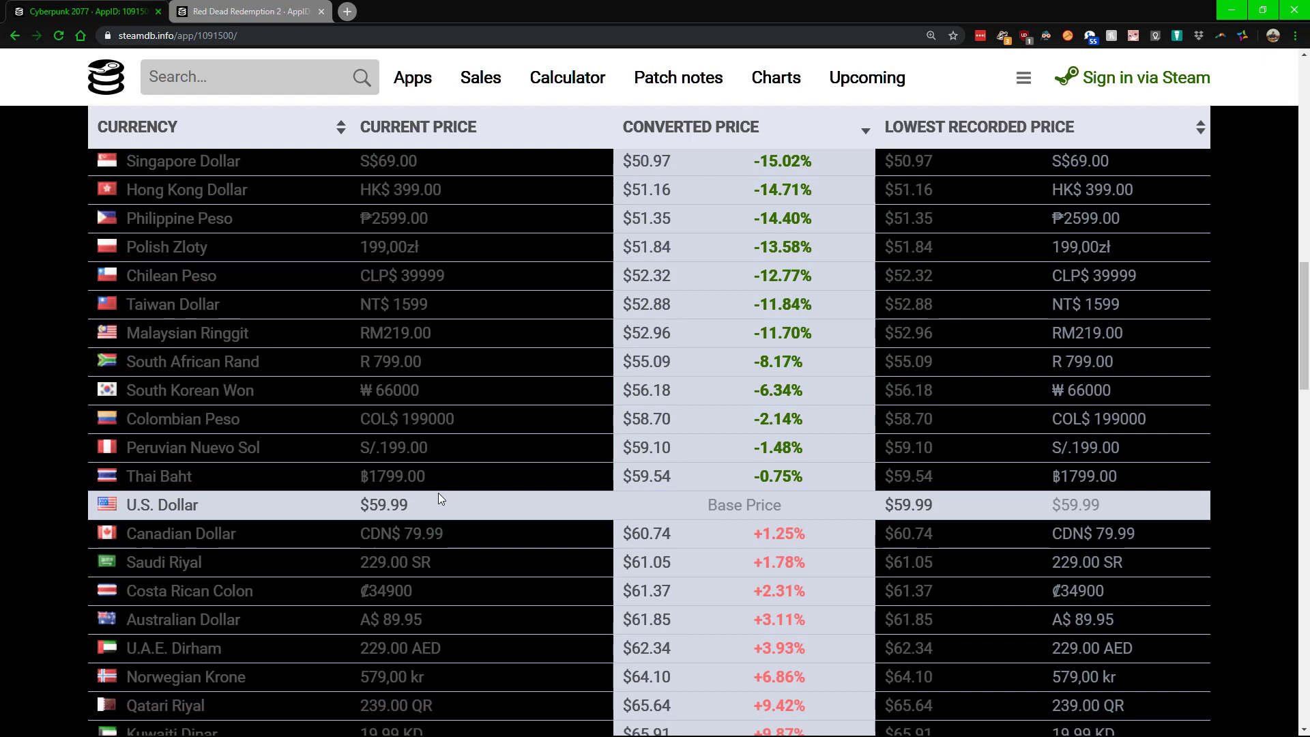
mouse_move(445, 521)
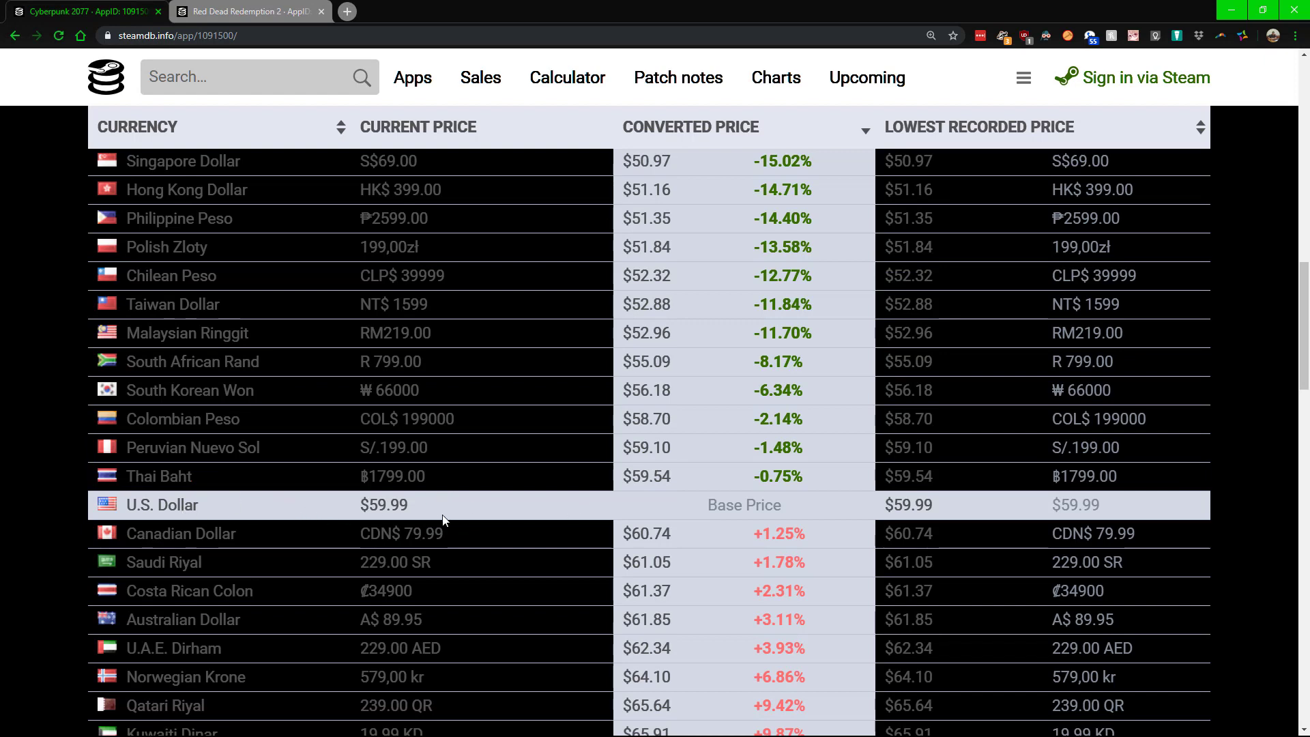
mouse_move(191, 516)
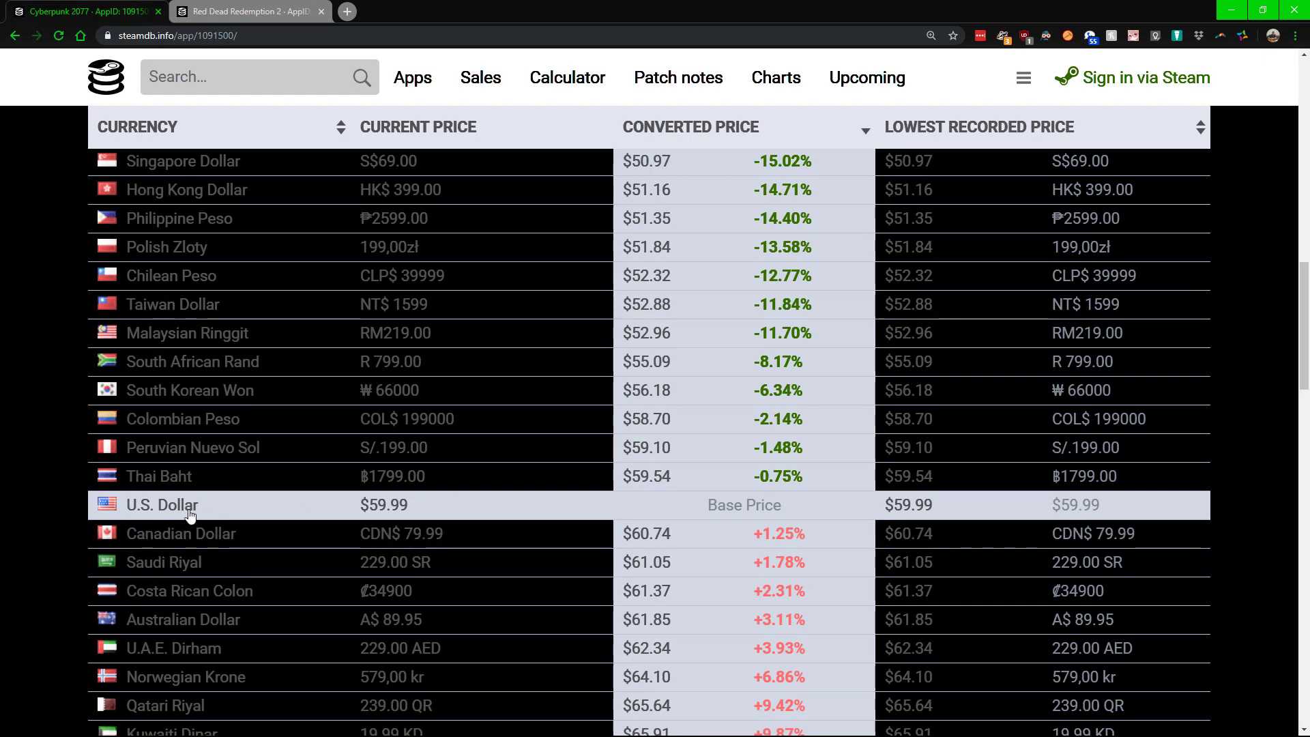
mouse_move(663, 500)
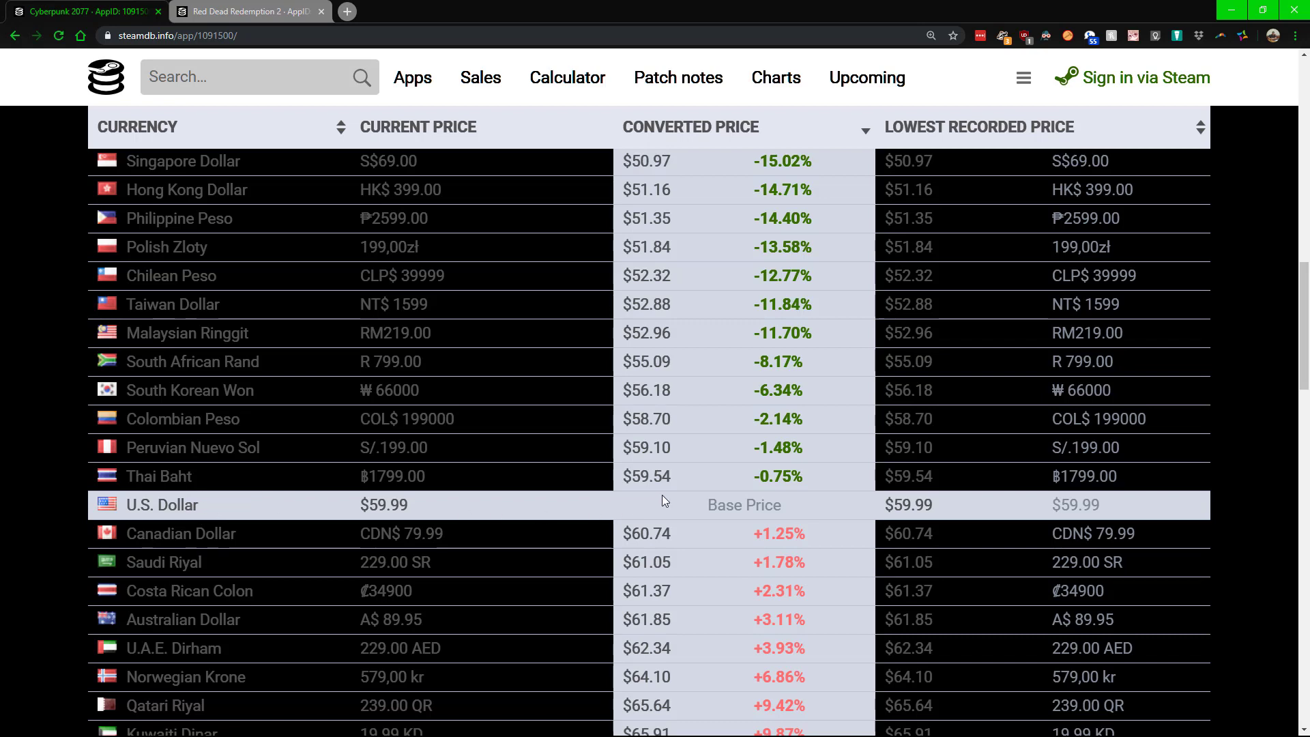
scroll("down", 3)
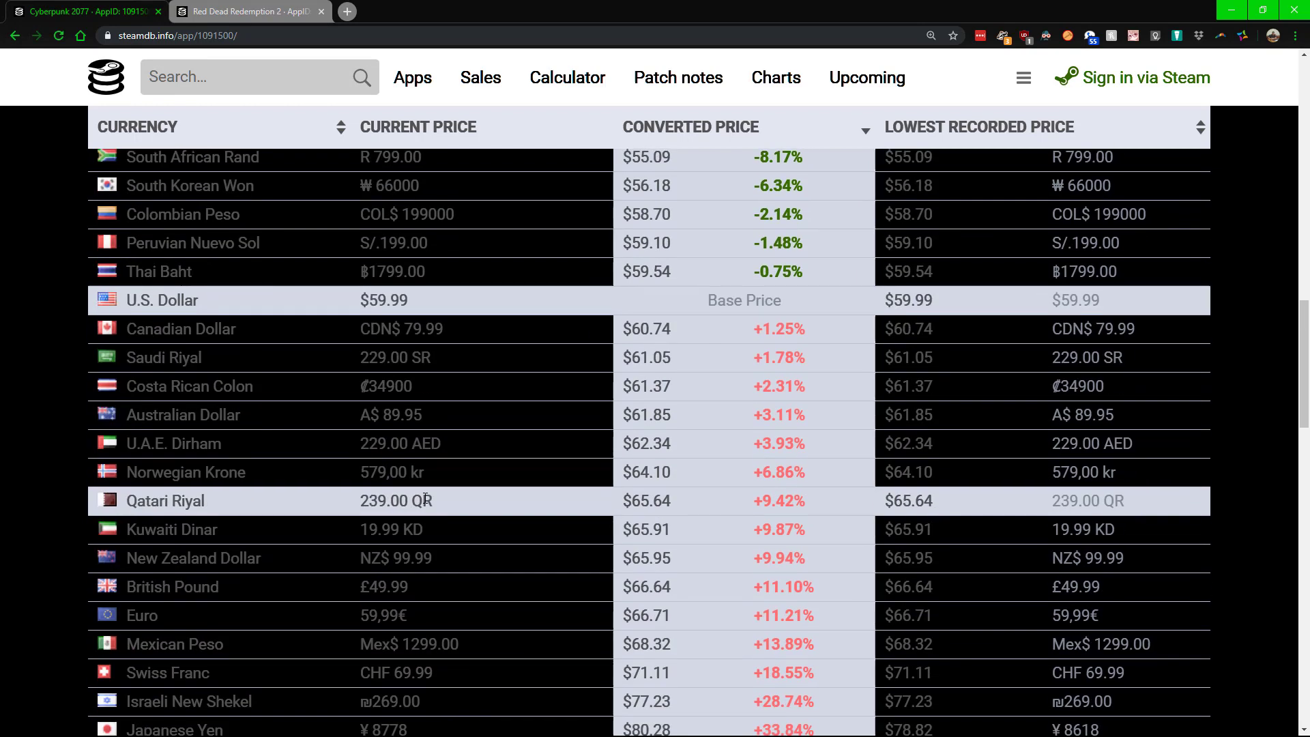
scroll("down", 3)
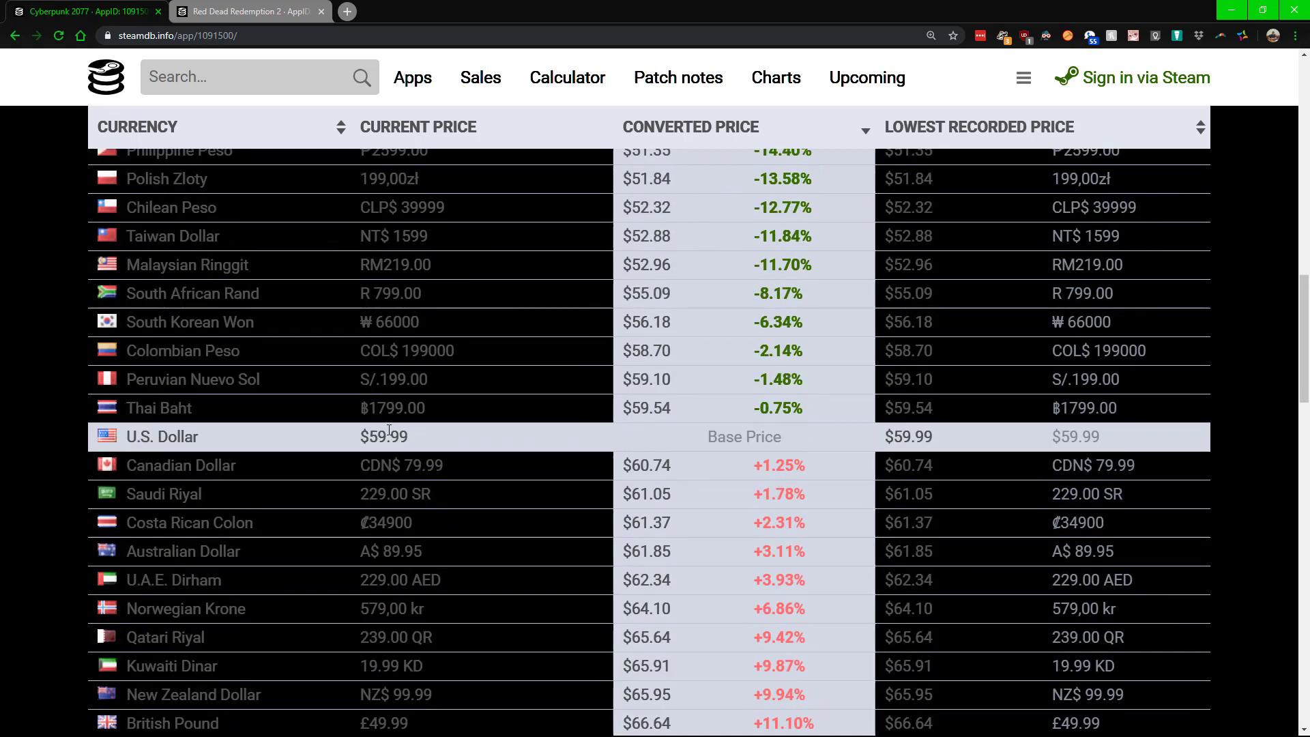
mouse_move(398, 444)
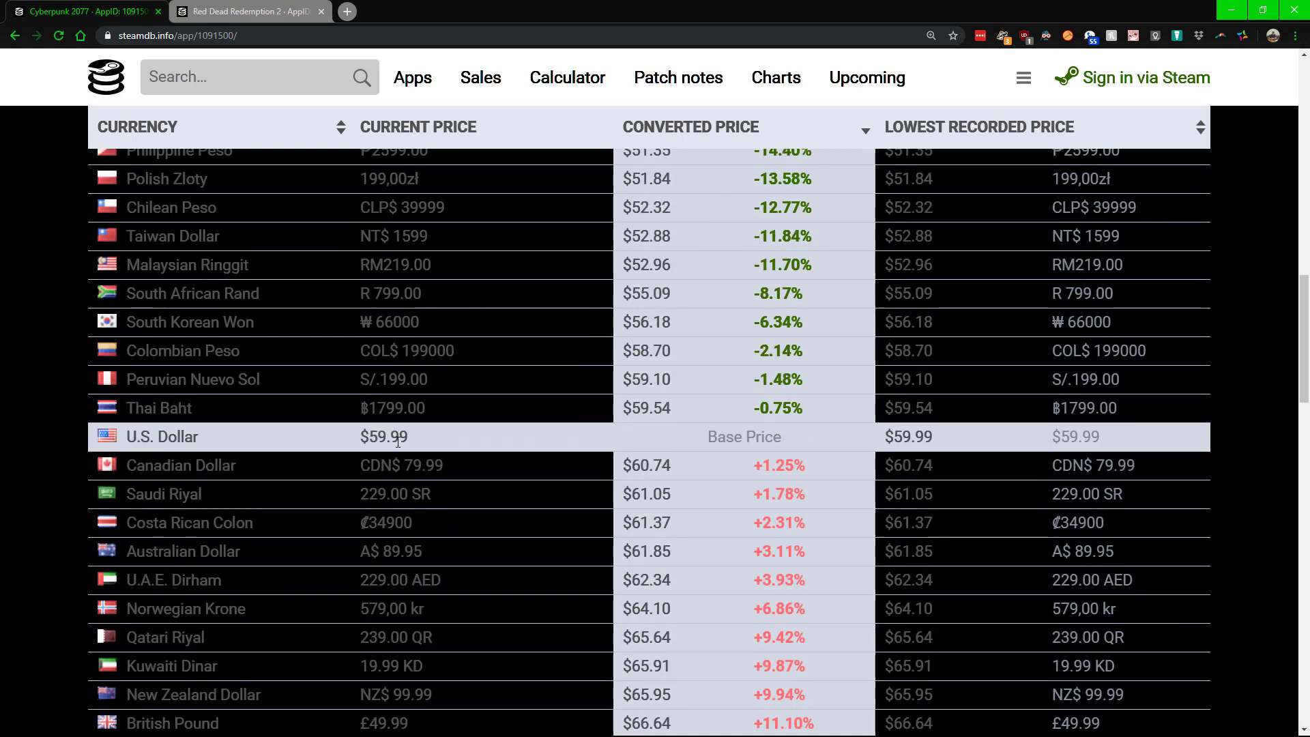
- Browse the Cyberpunk 2077 price table sorted by Converted Price, cheapest led by Kazakhstani Tenge at $29.89
scroll("up", 3)
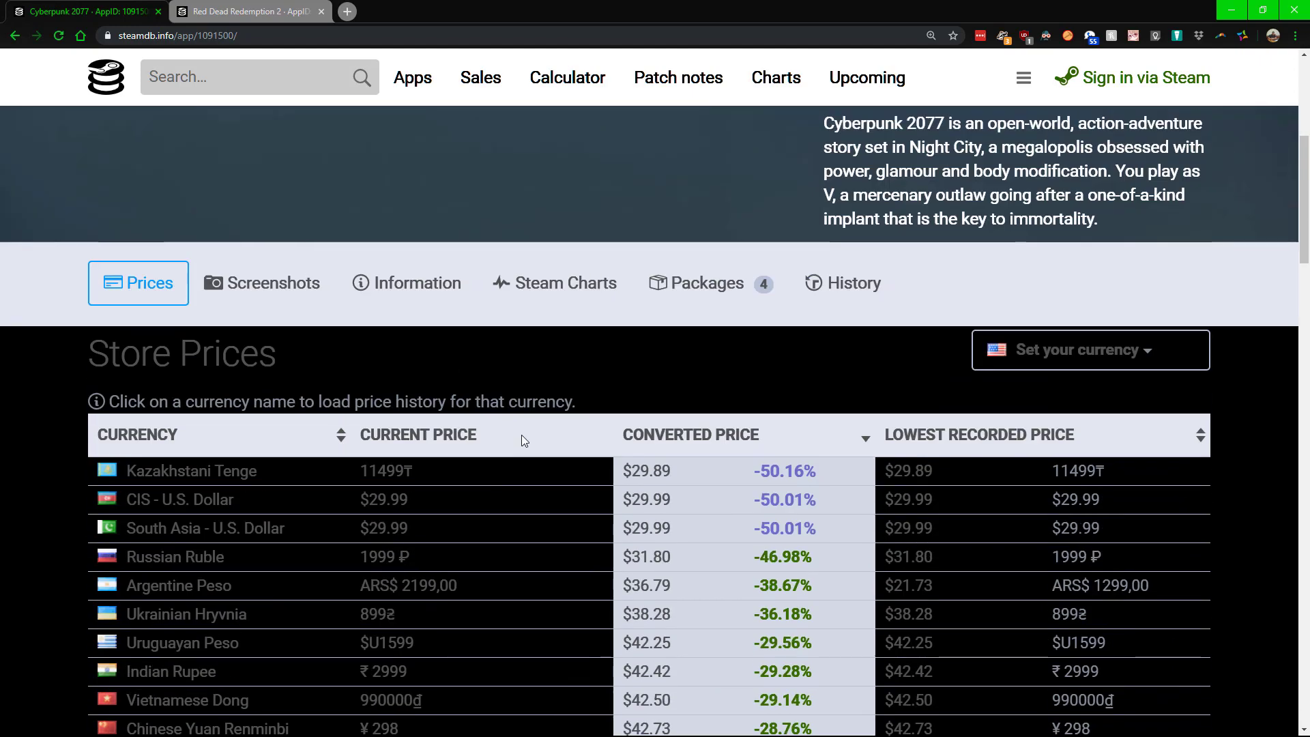
scroll("down", 3)
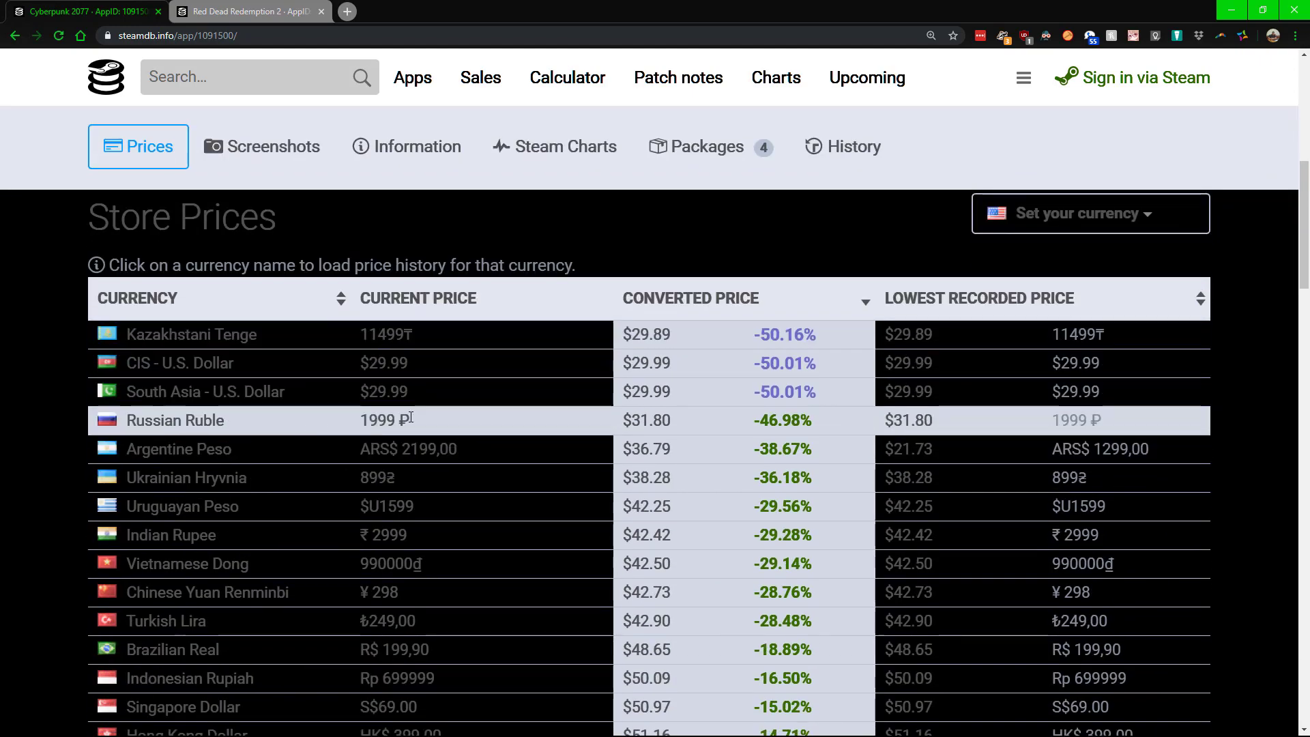
mouse_move(636, 419)
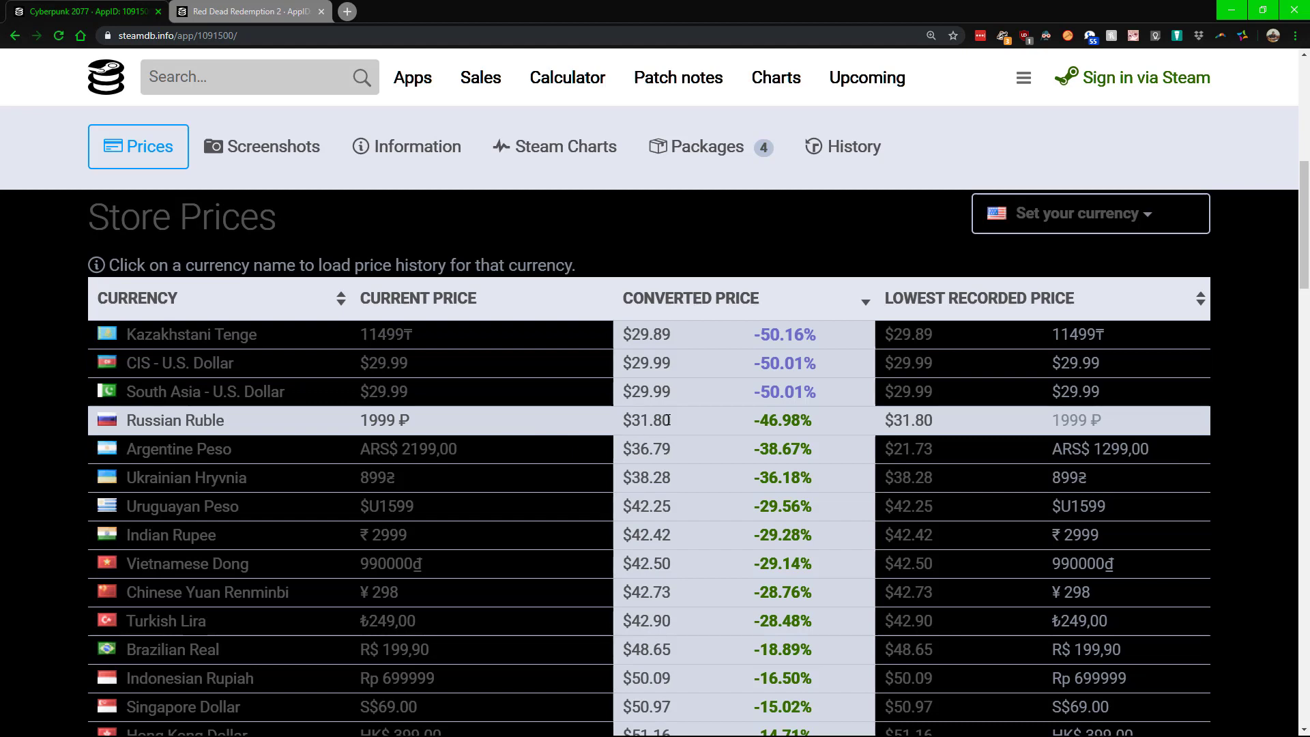
mouse_move(544, 389)
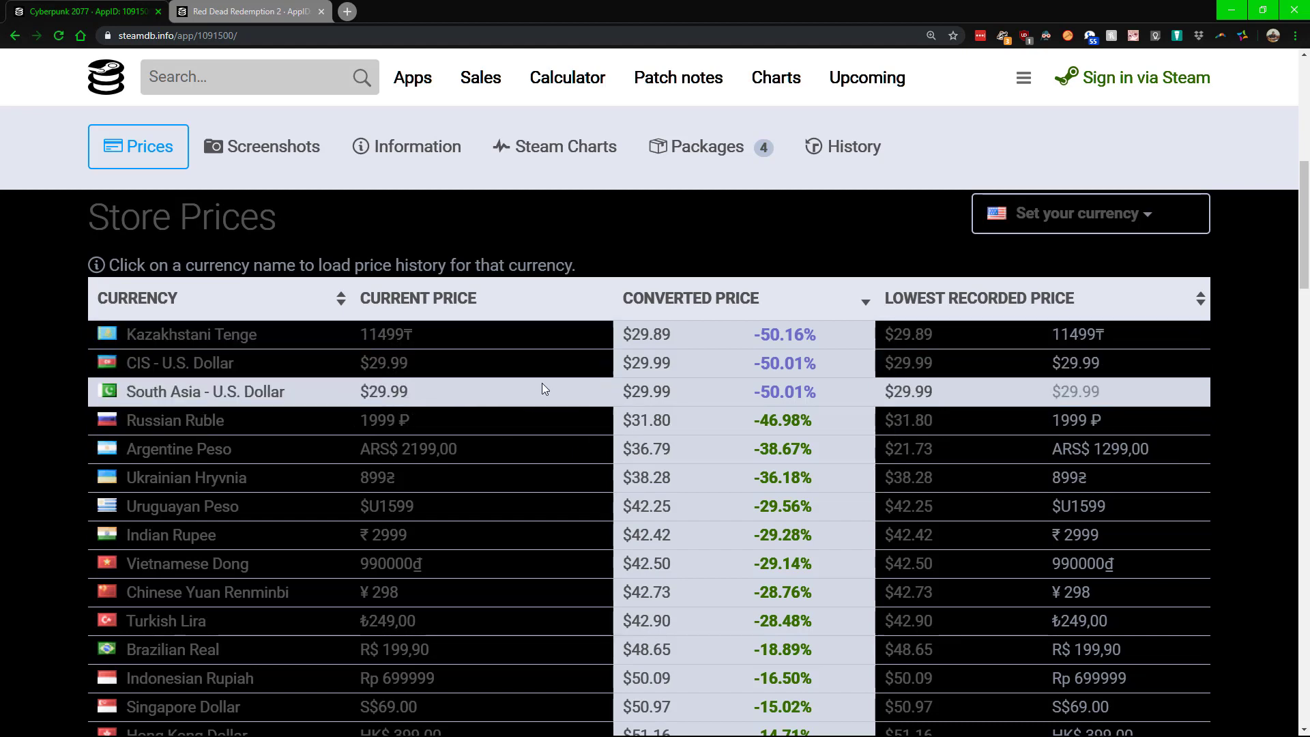
mouse_move(528, 344)
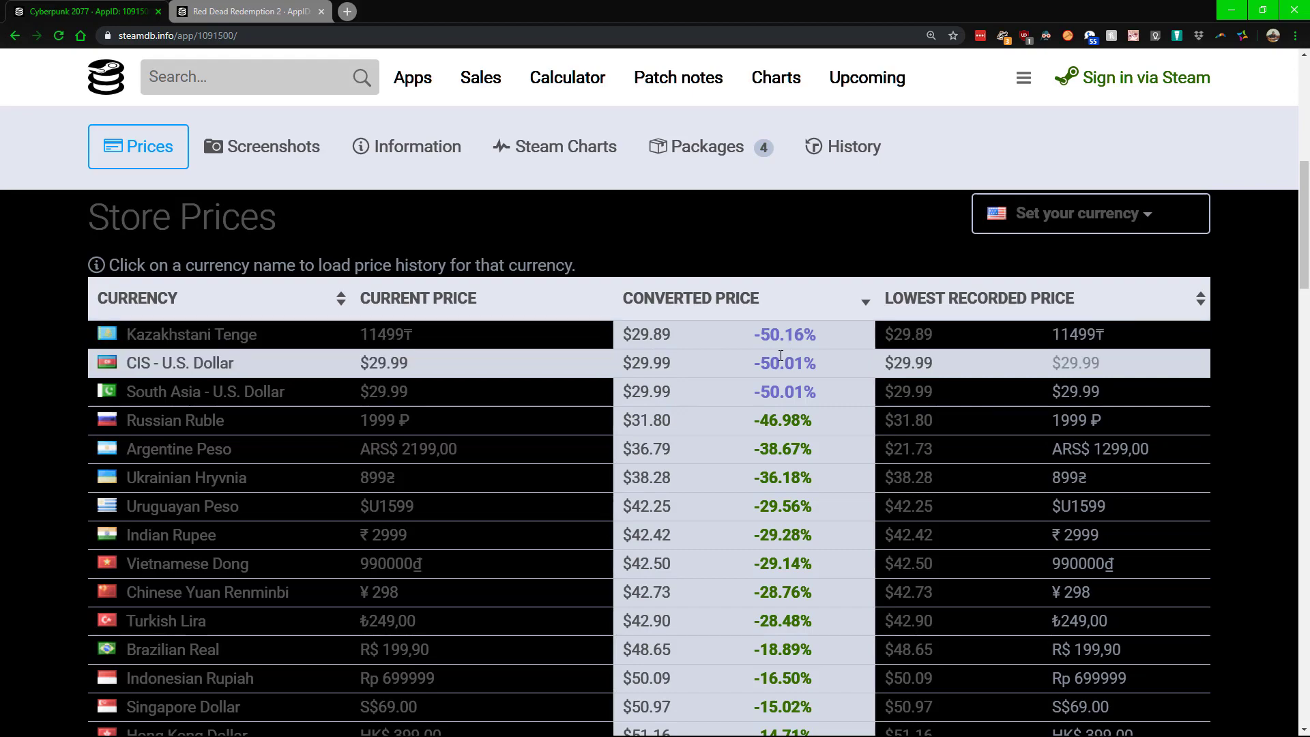
scroll("down", 3)
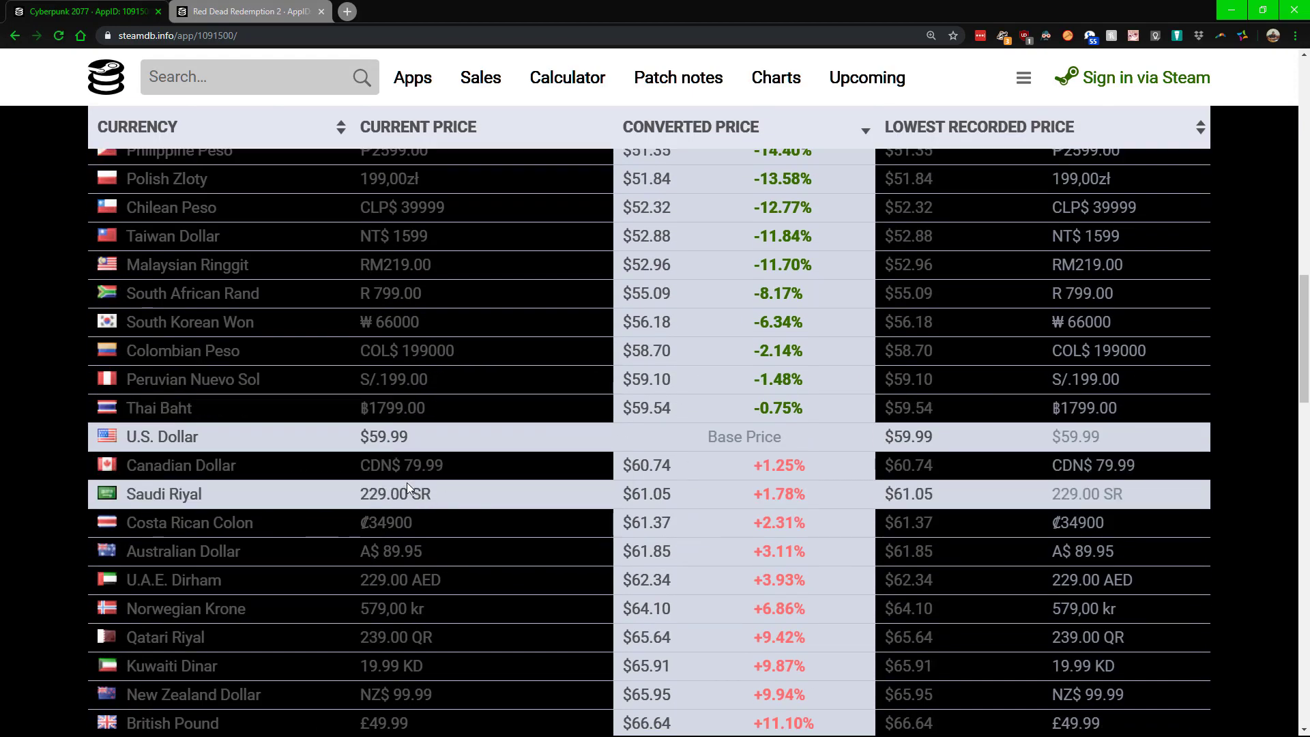
scroll("up", 3)
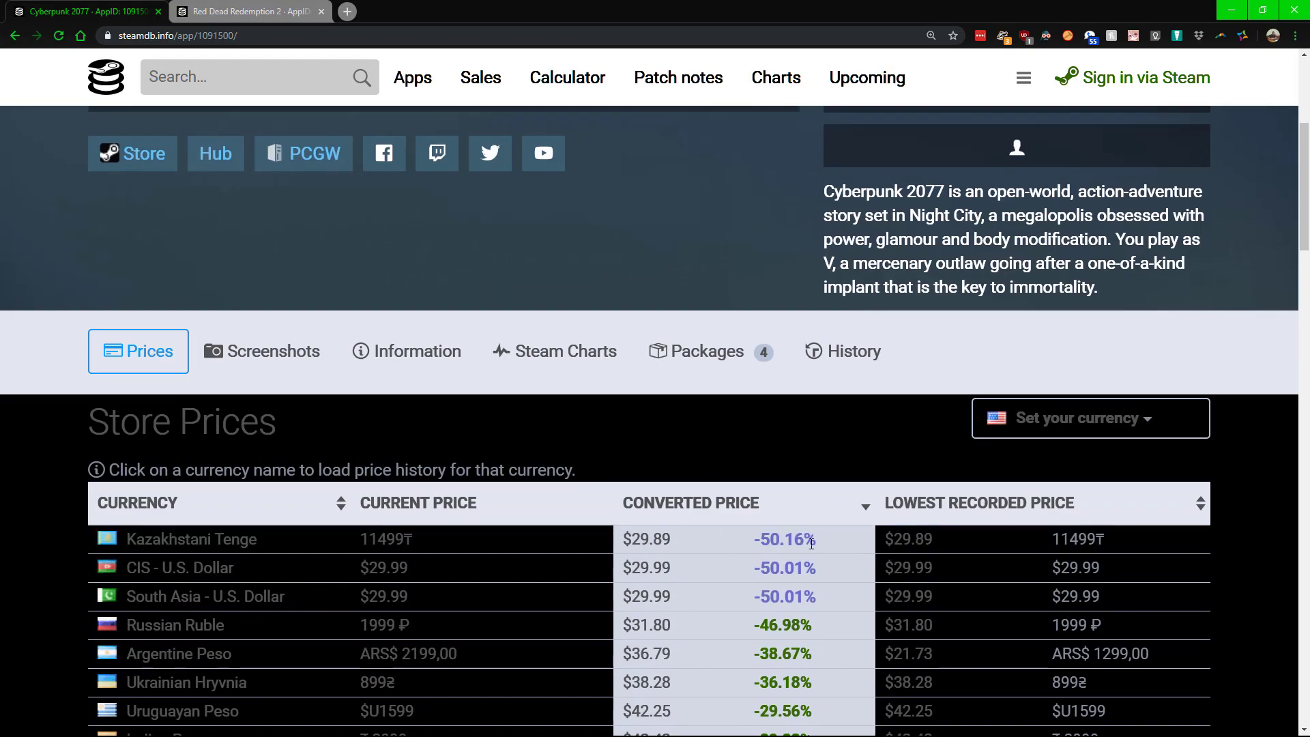
scroll("down", 3)
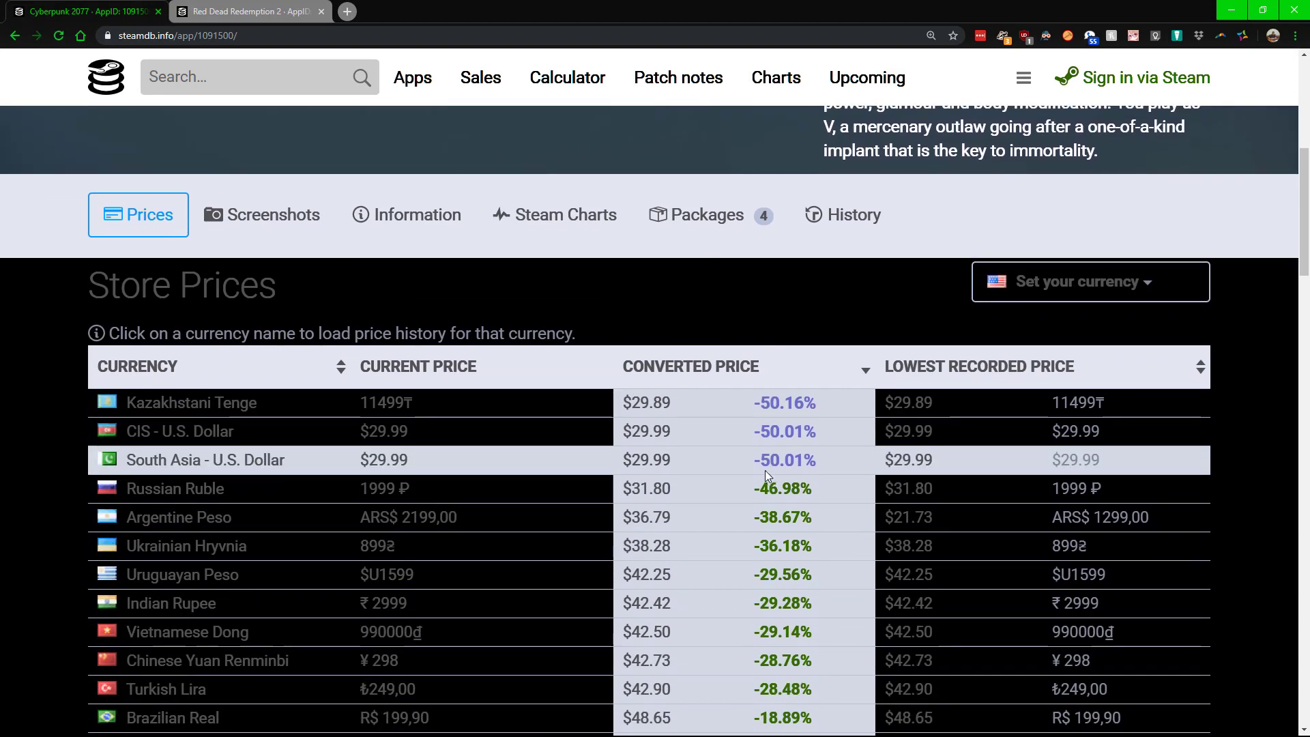
mouse_move(718, 469)
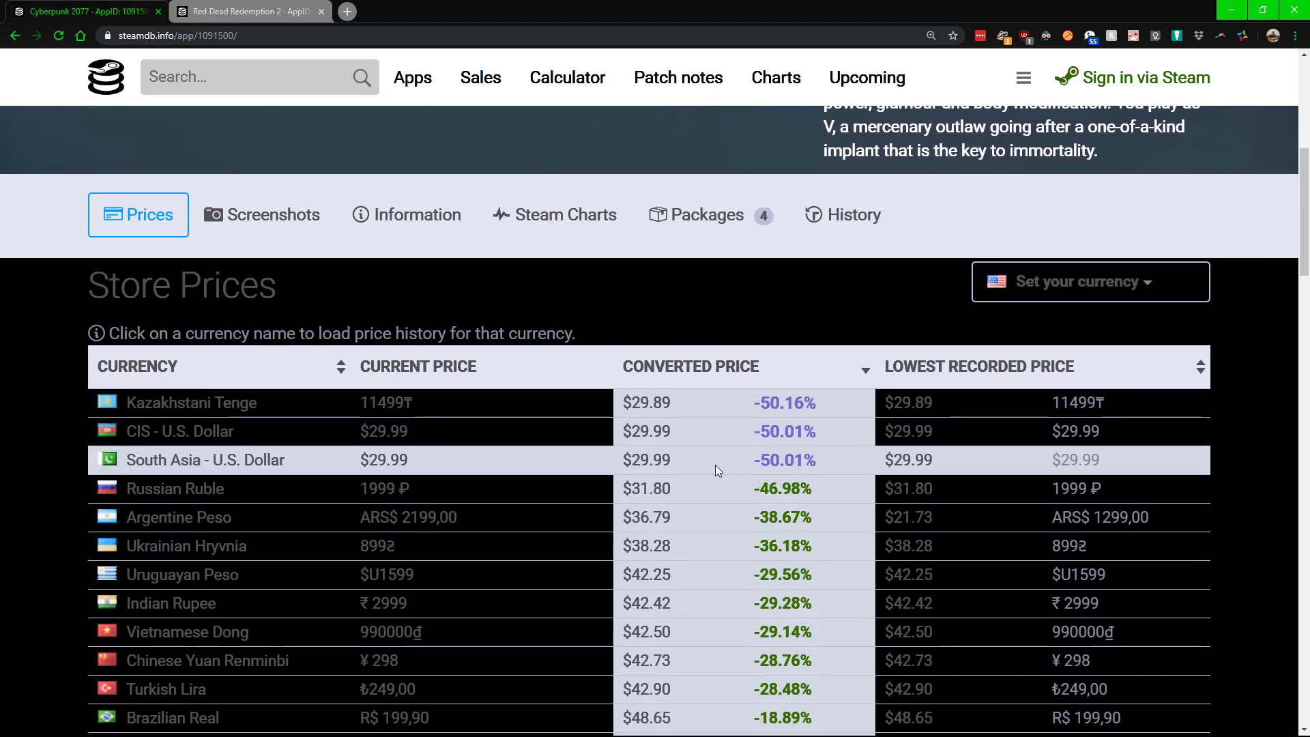
mouse_move(723, 452)
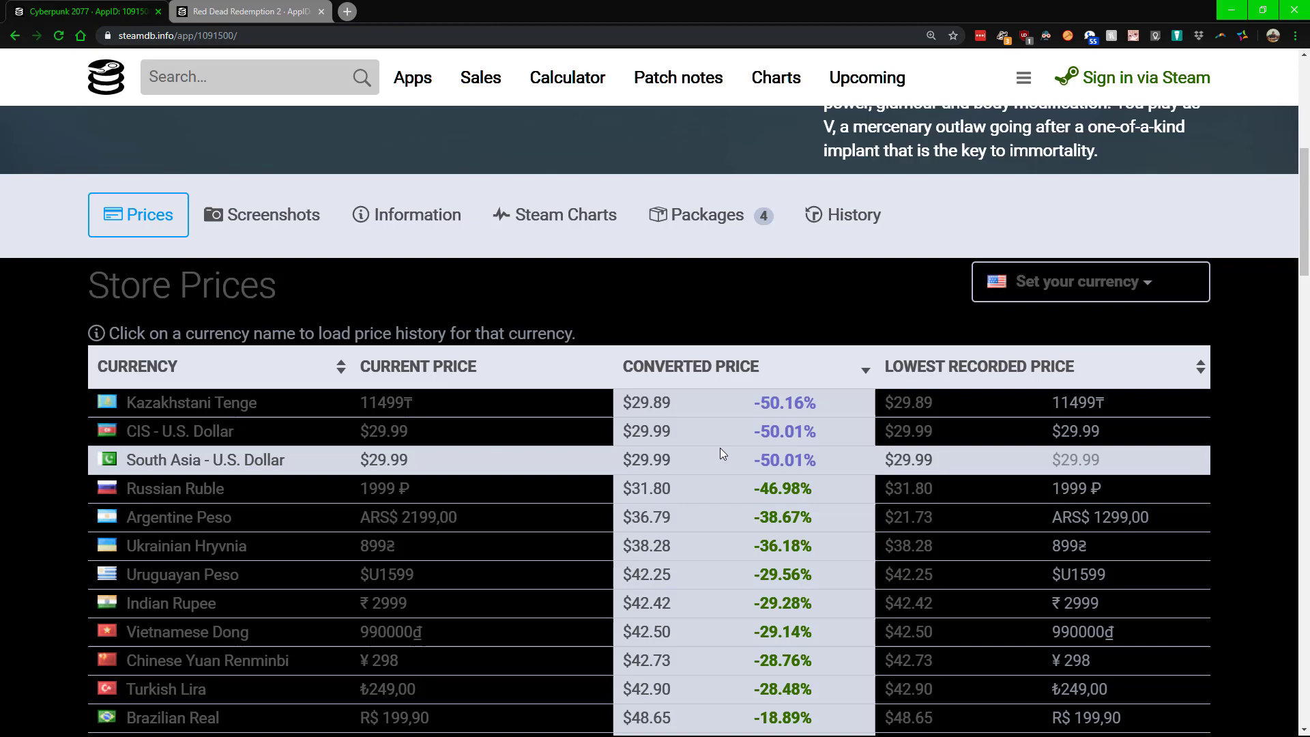
scroll("down", 3)
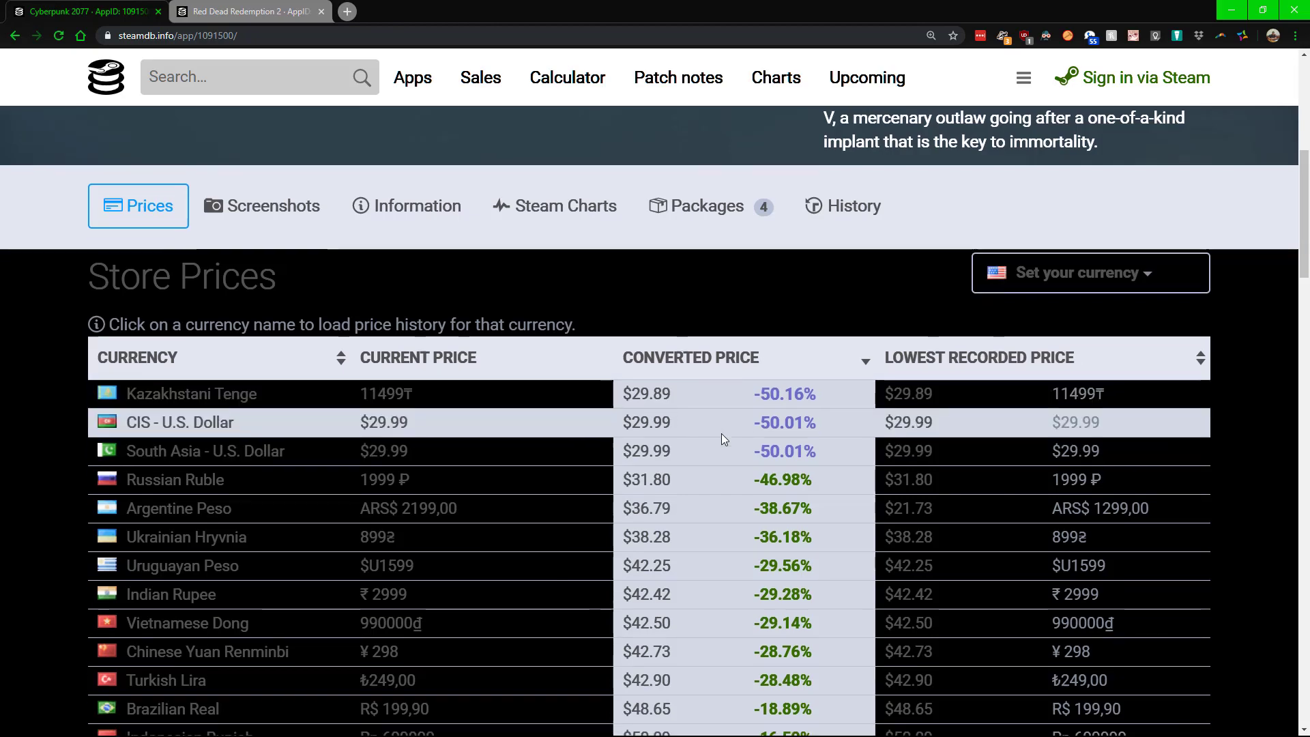
scroll("down", 3)
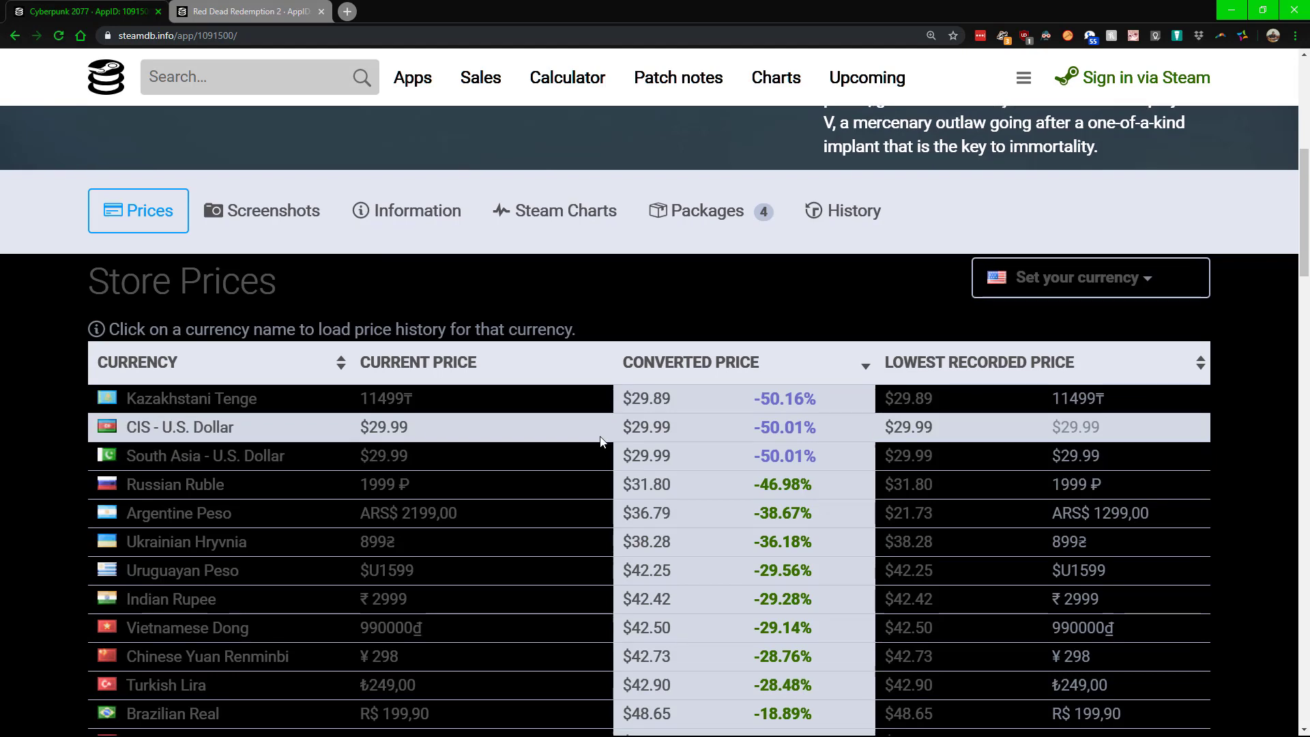
scroll("down", 3)
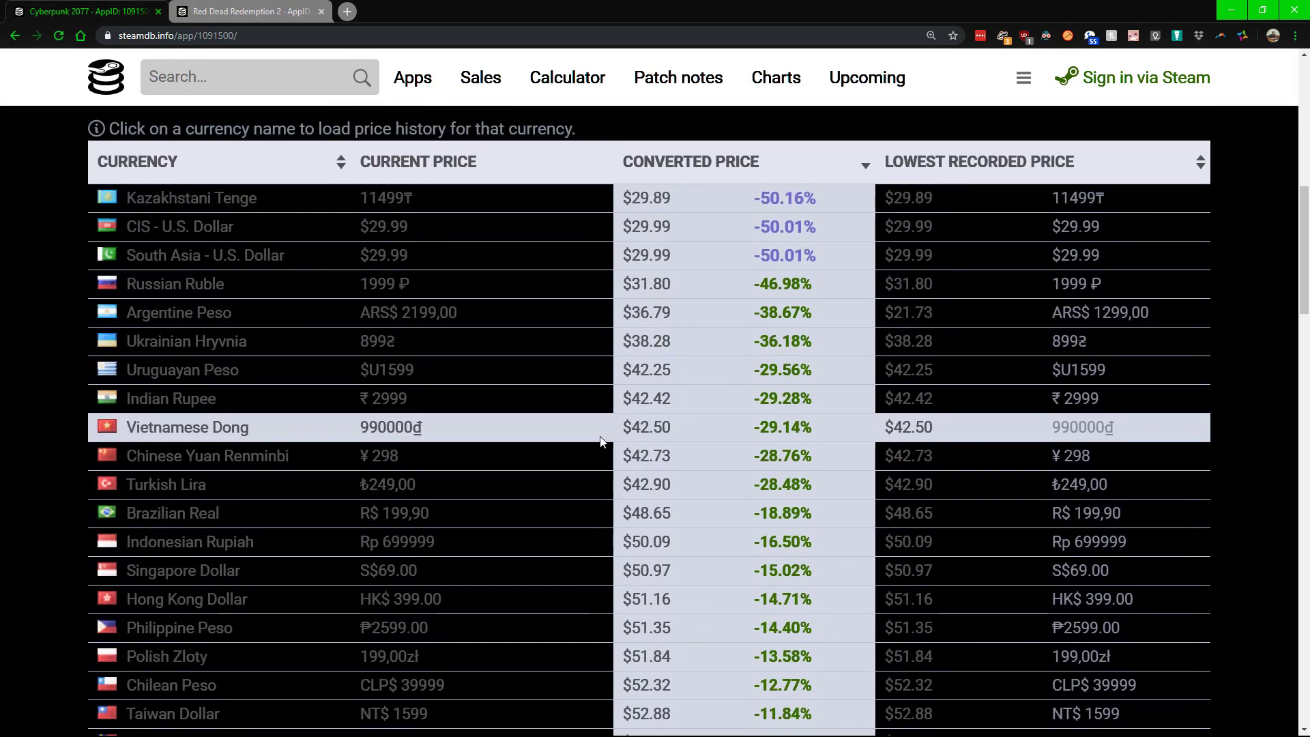
mouse_move(12, 393)
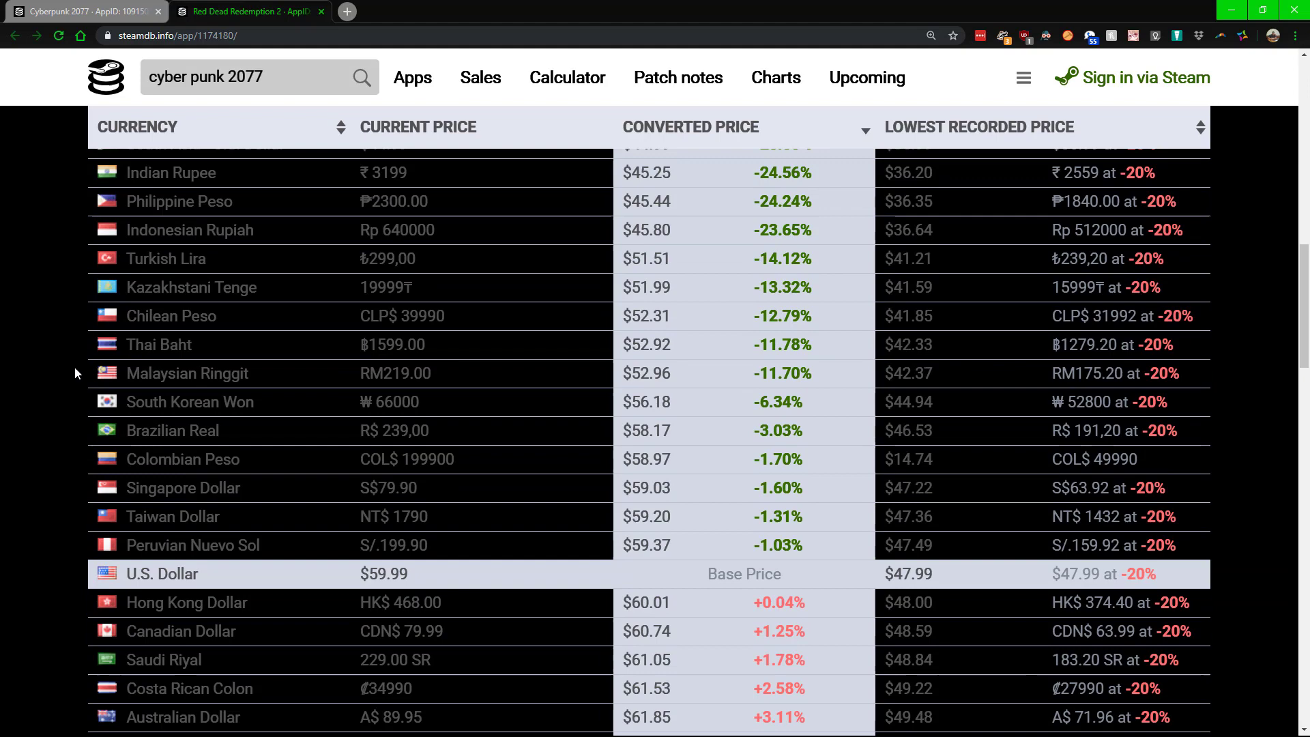
mouse_move(590, 519)
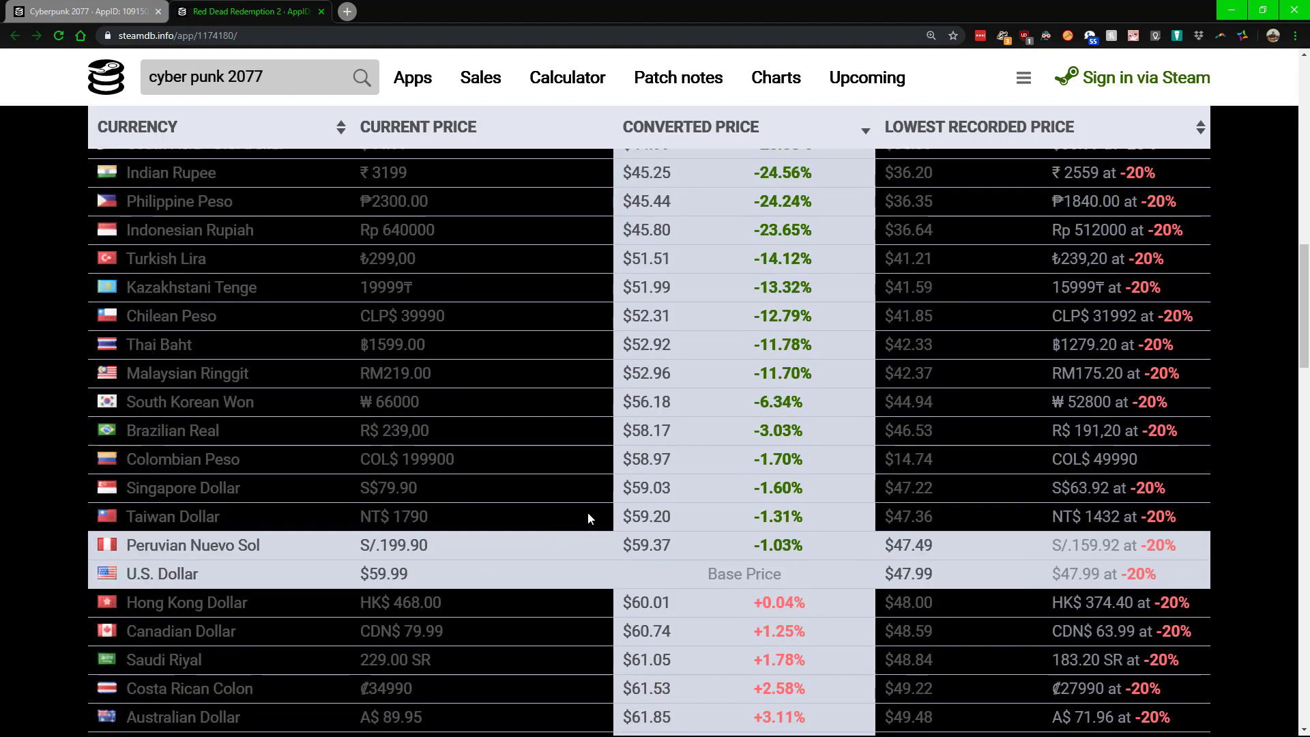
mouse_move(785, 590)
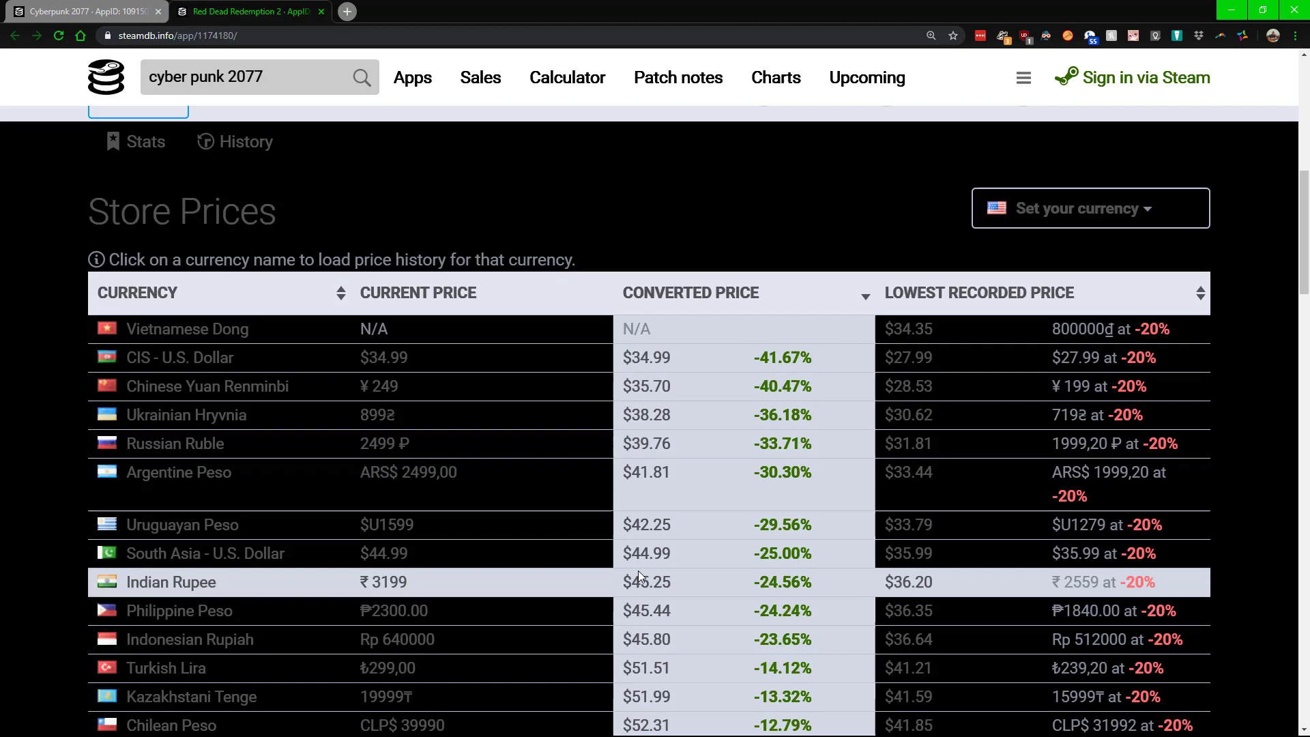
- Scroll Red Dead Redemption 2's price table, cheapest led by CIS U.S. Dollar at $34.99 (-41.67%)
scroll("down", 3)
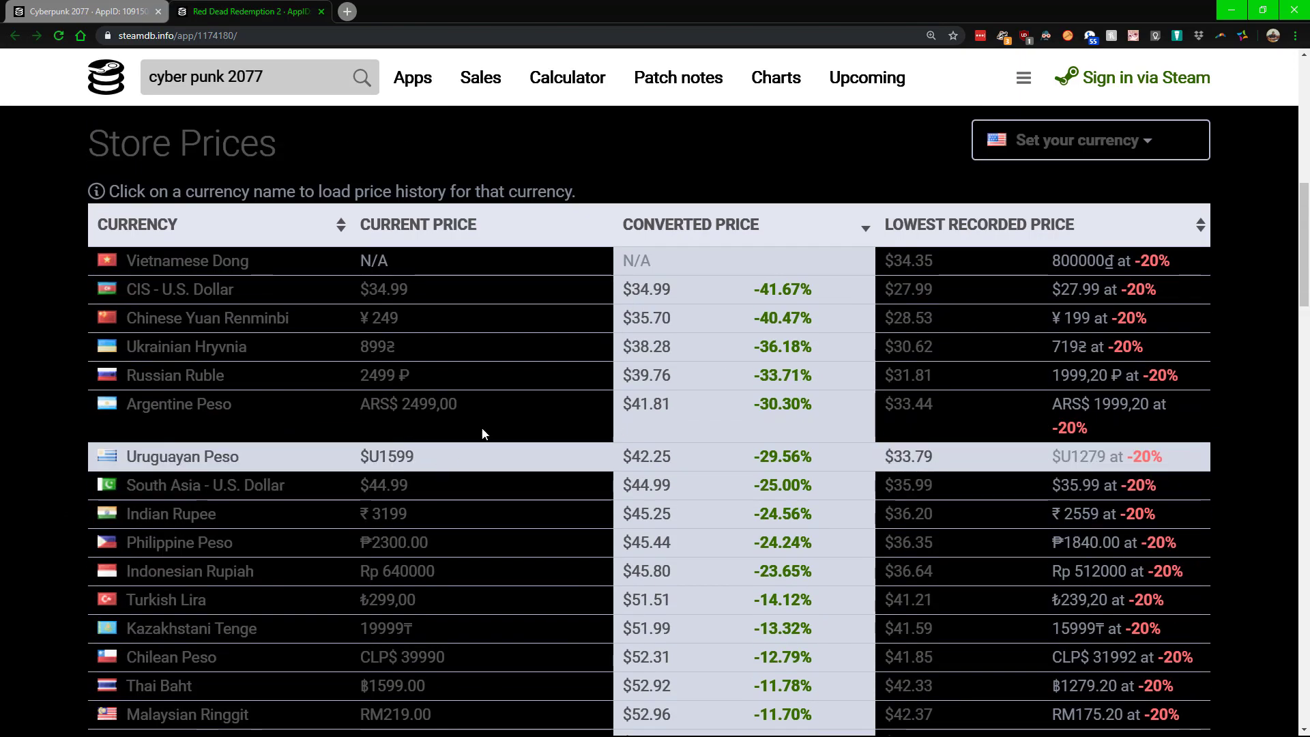
mouse_move(259, 352)
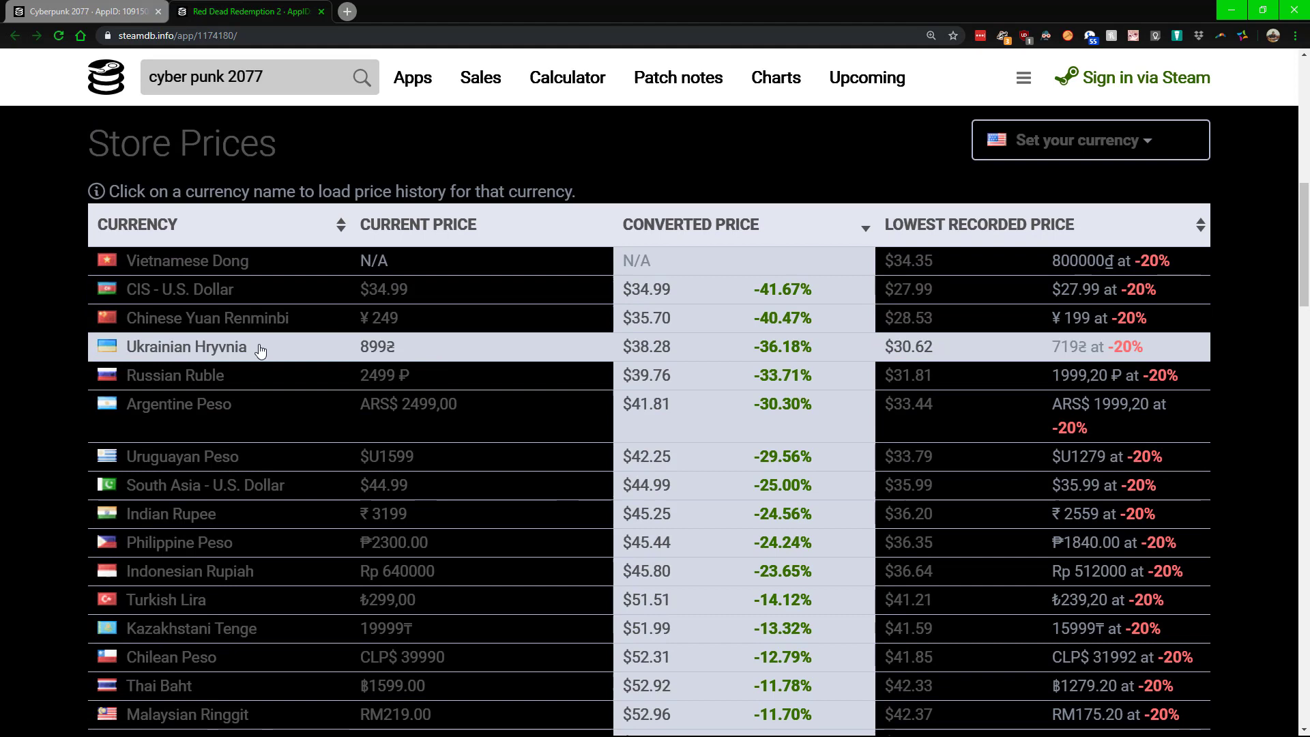
mouse_move(250, 299)
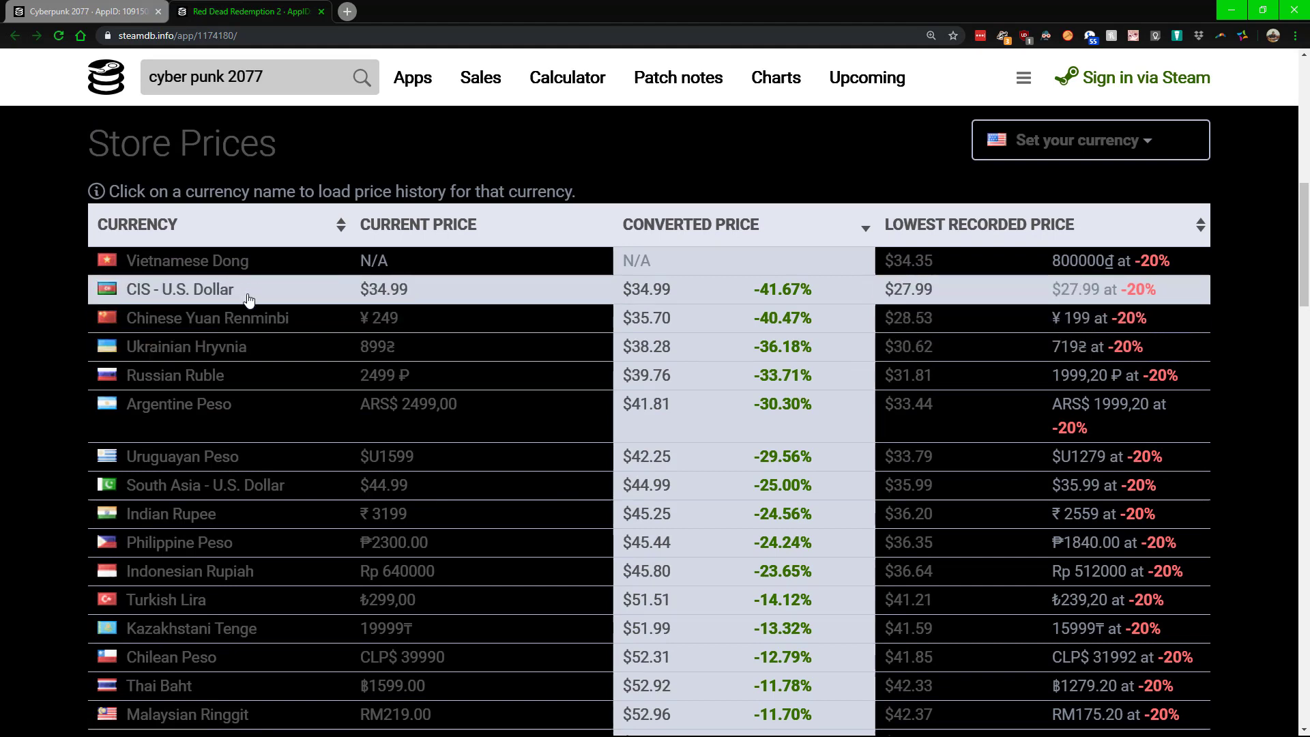
mouse_move(148, 394)
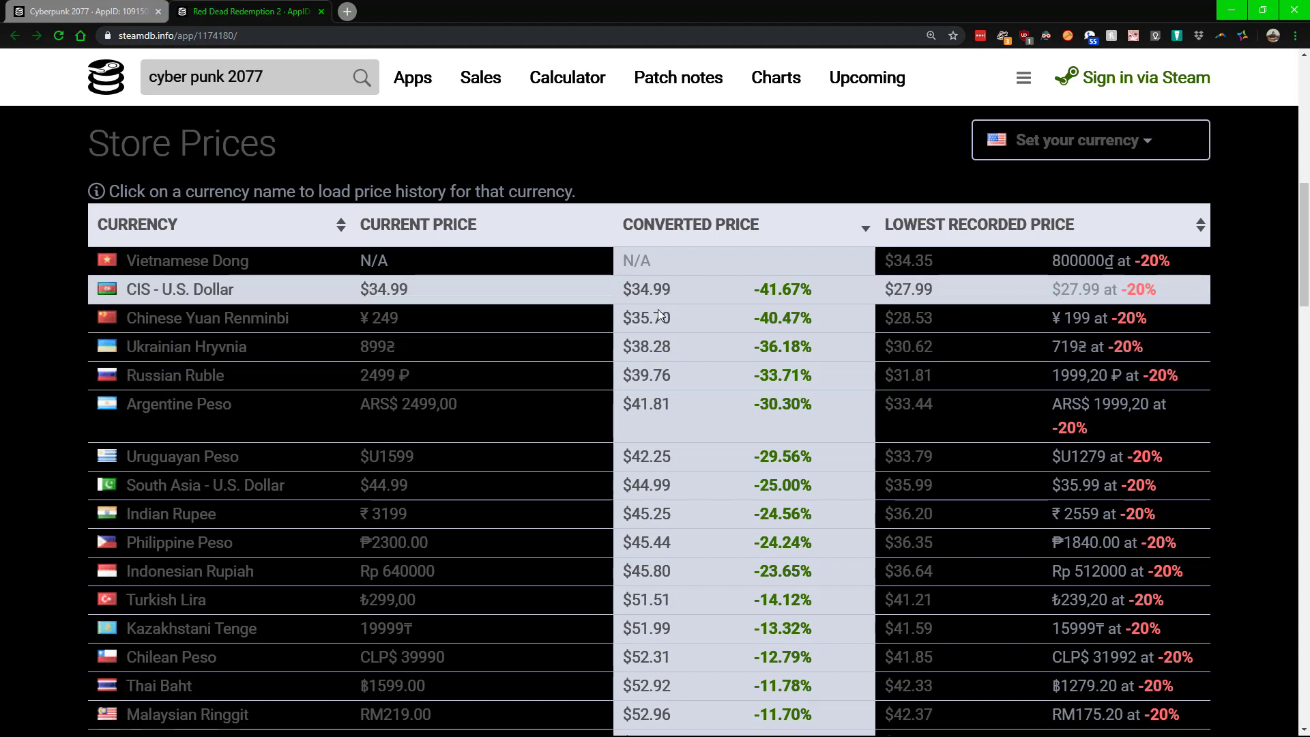
mouse_move(672, 306)
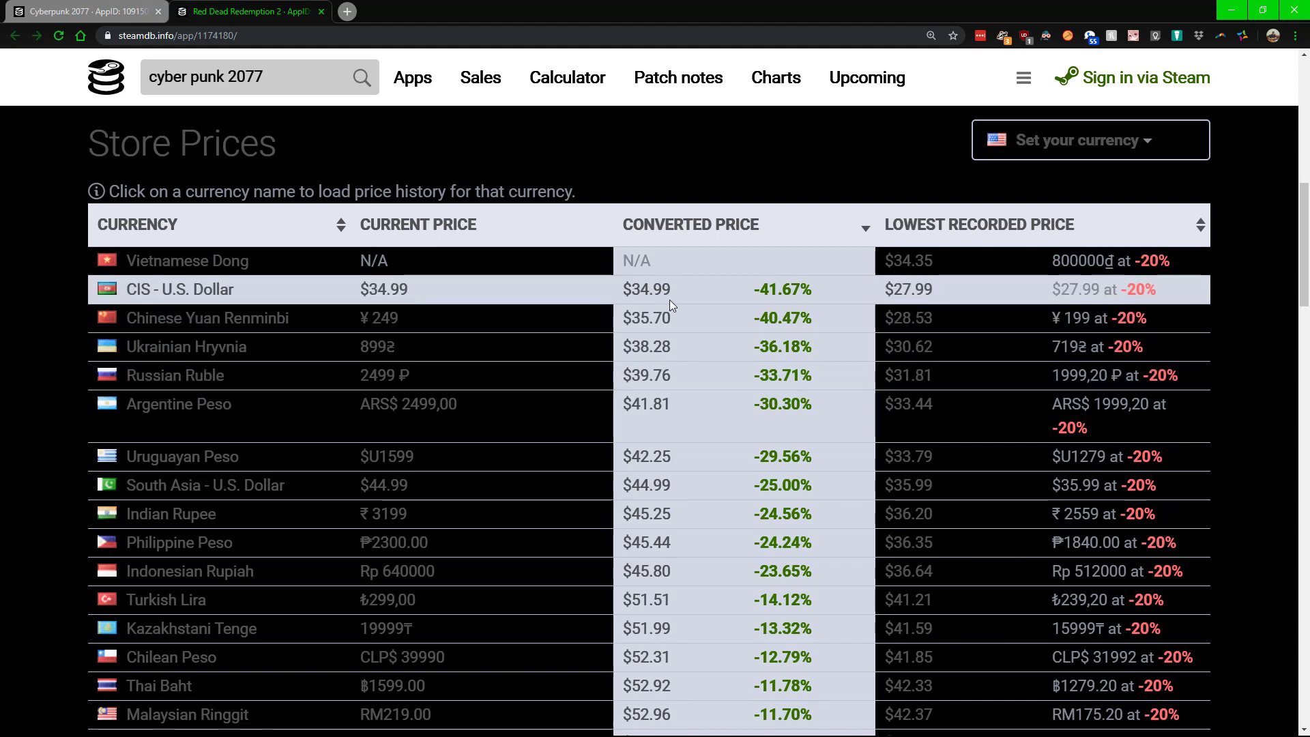
mouse_move(841, 298)
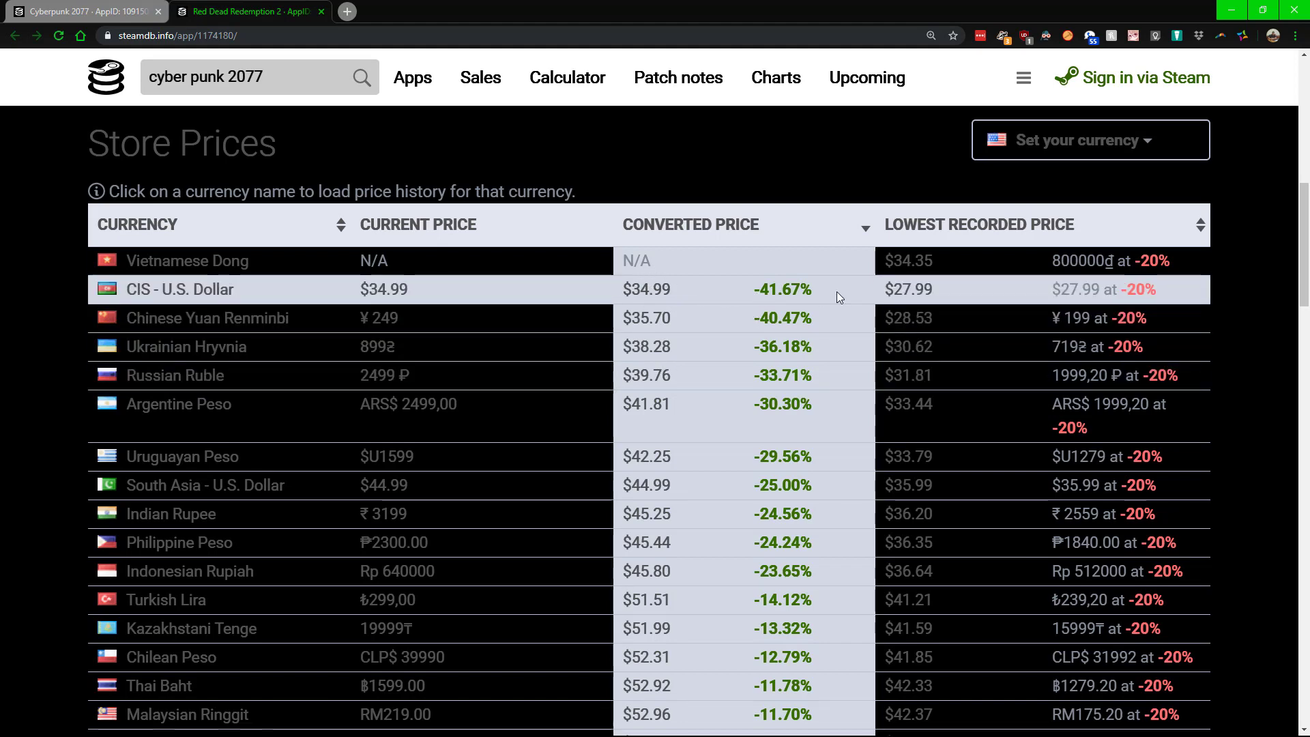
mouse_move(316, 346)
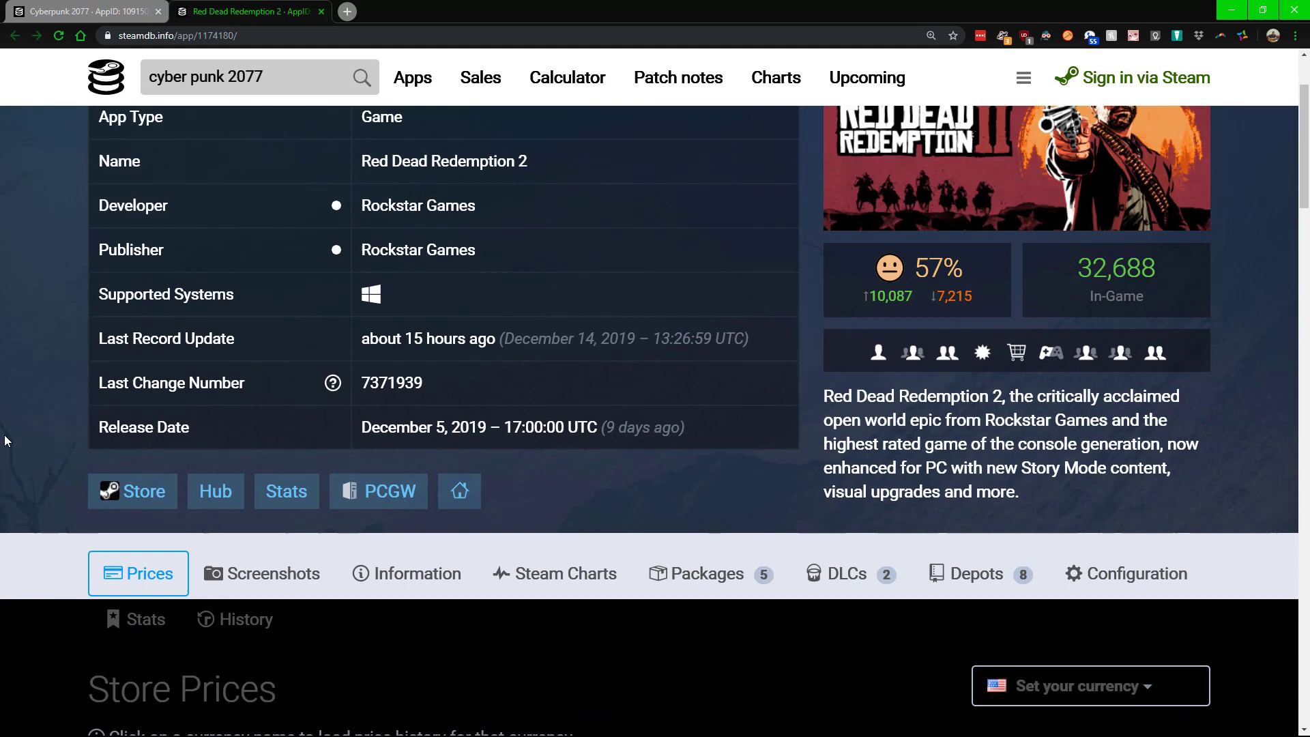
mouse_move(866, 389)
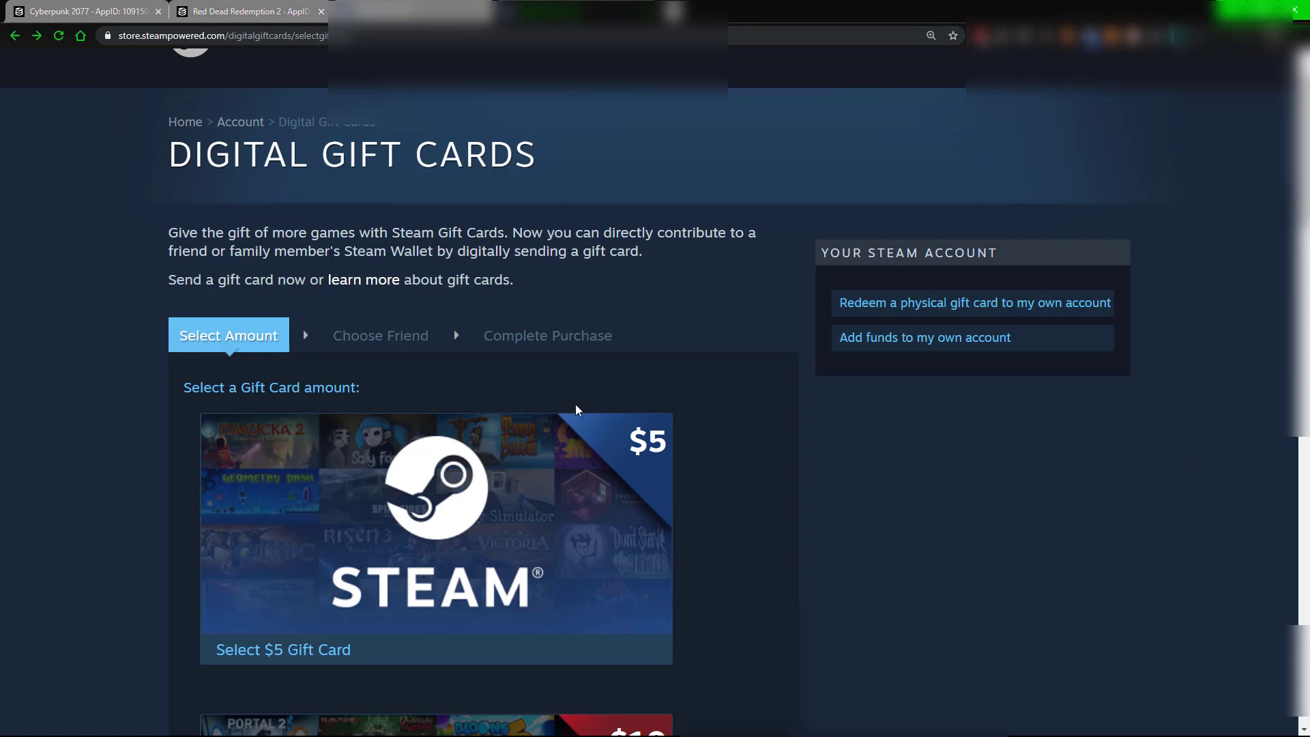
scroll("down", 3)
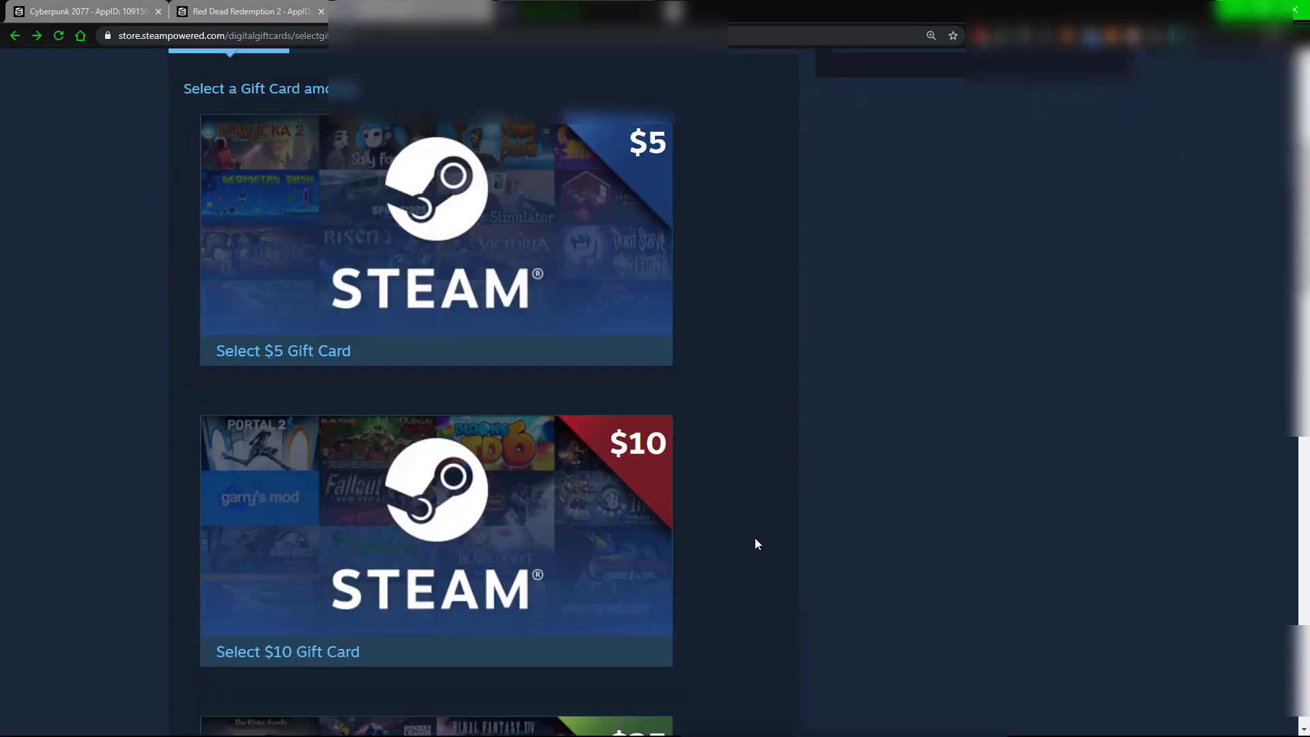
scroll("down", 3)
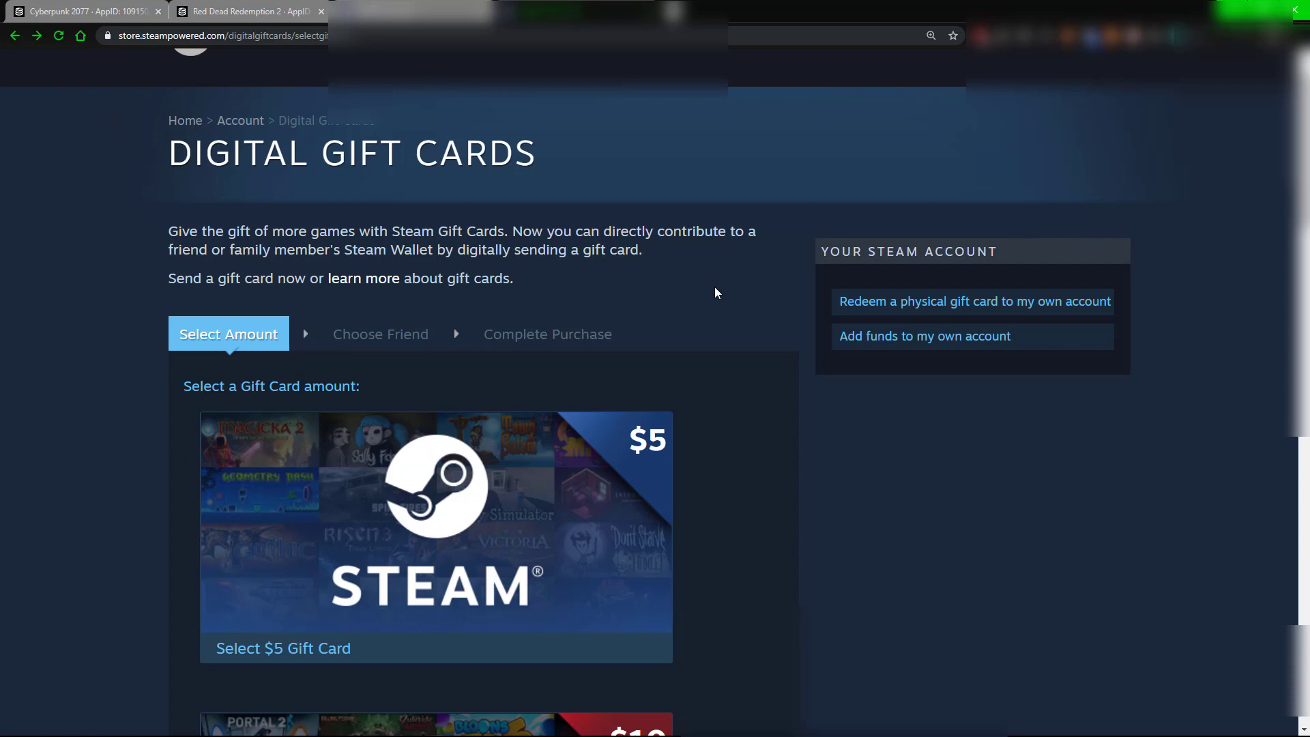
mouse_move(802, 347)
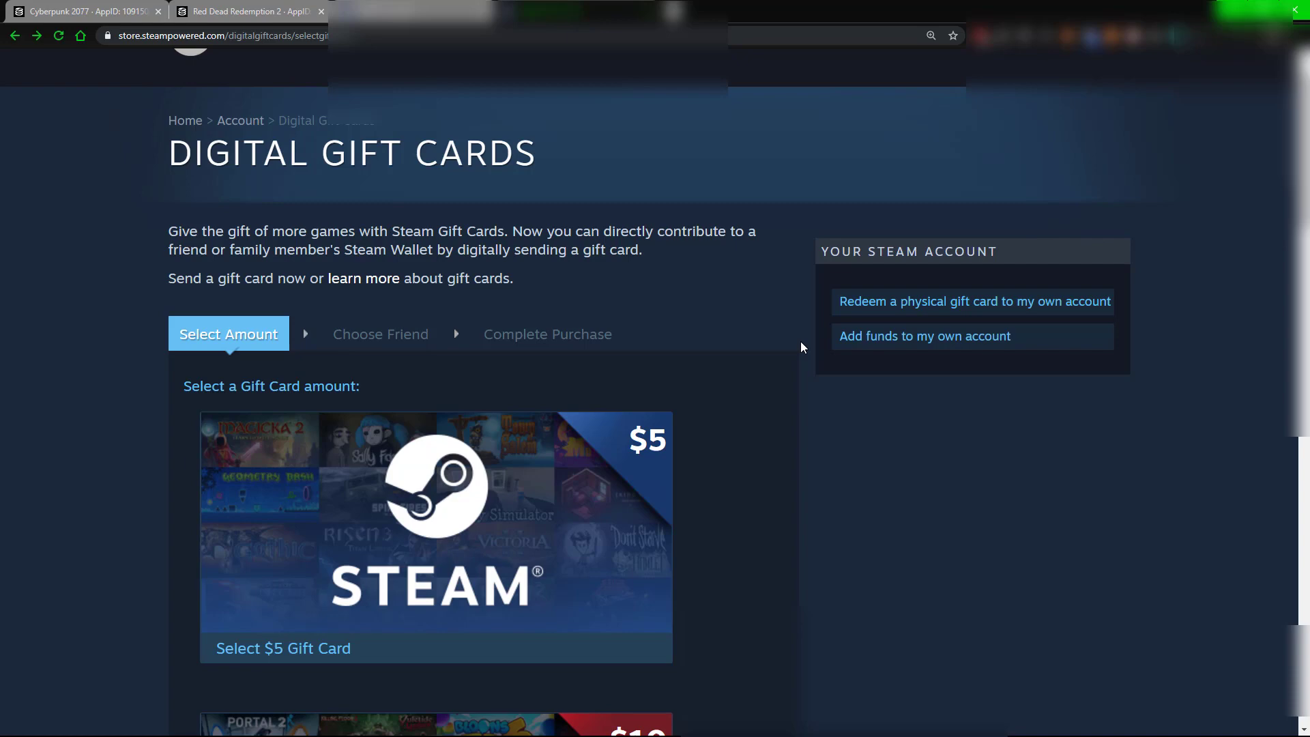
mouse_move(694, 412)
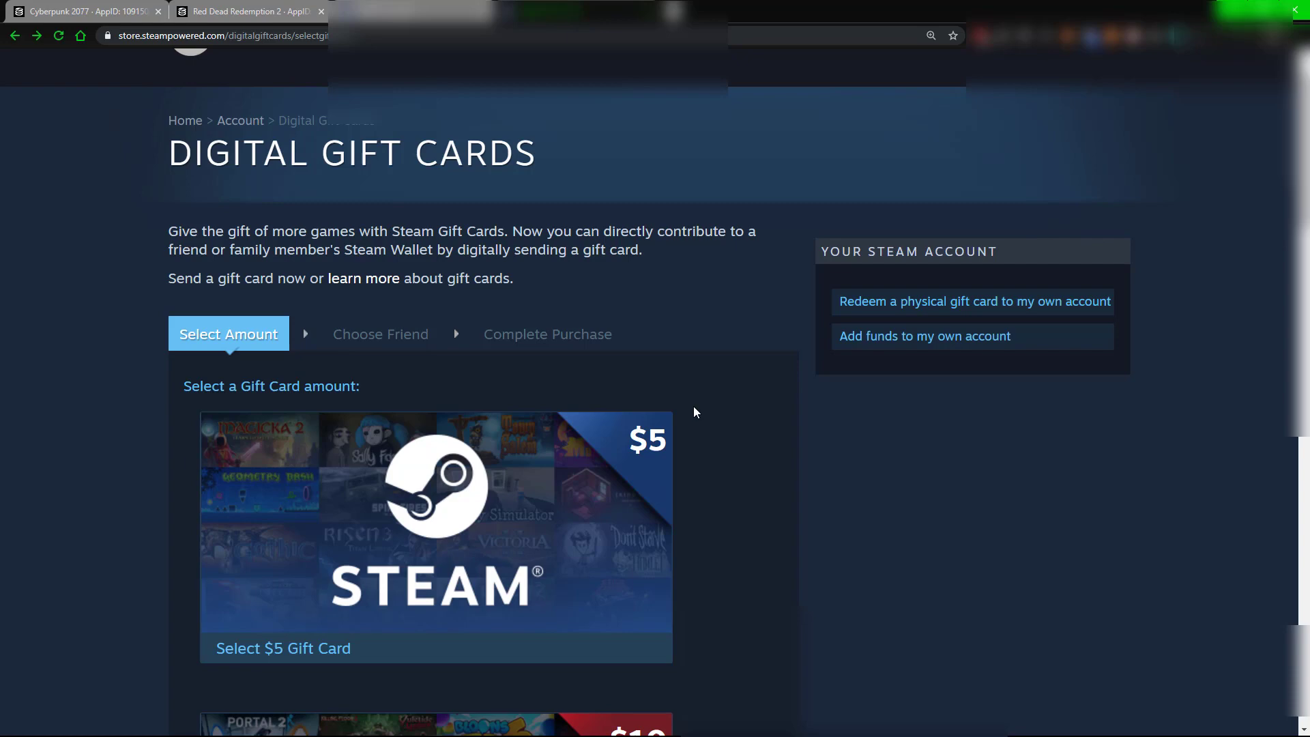
mouse_move(961, 550)
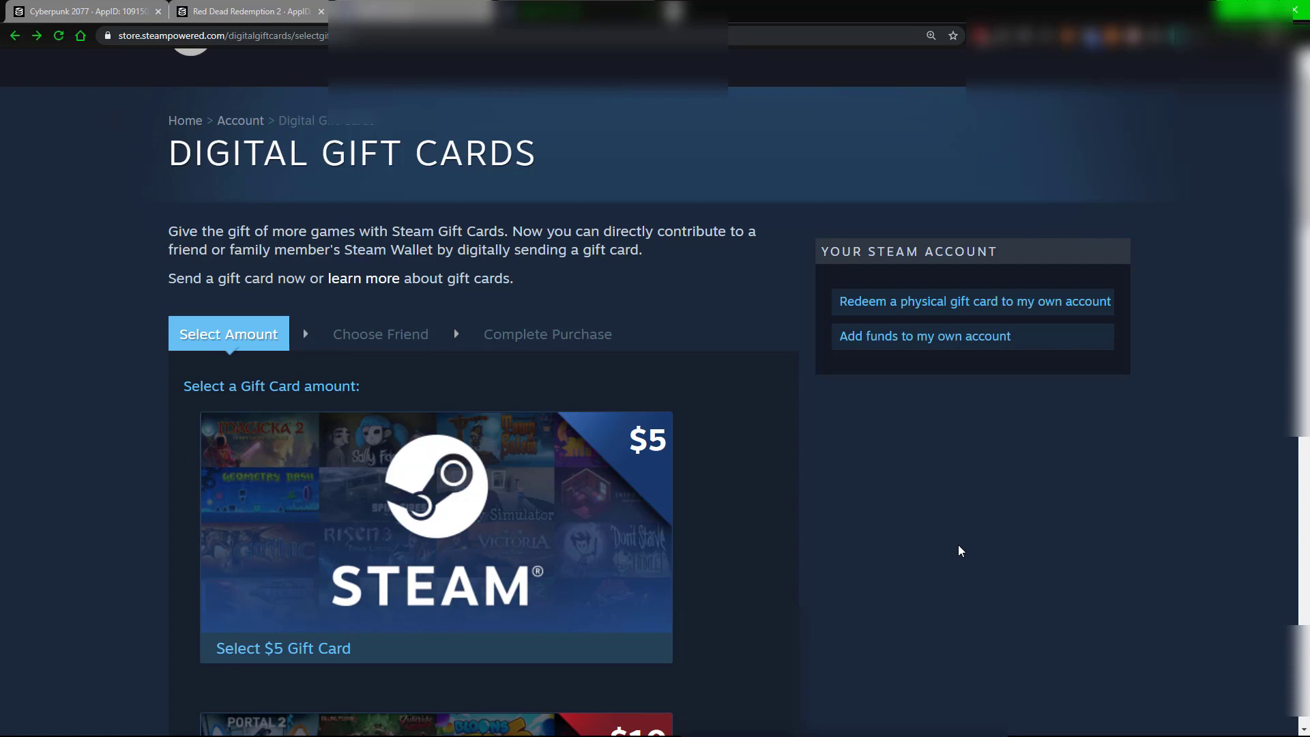
scroll("down", 3)
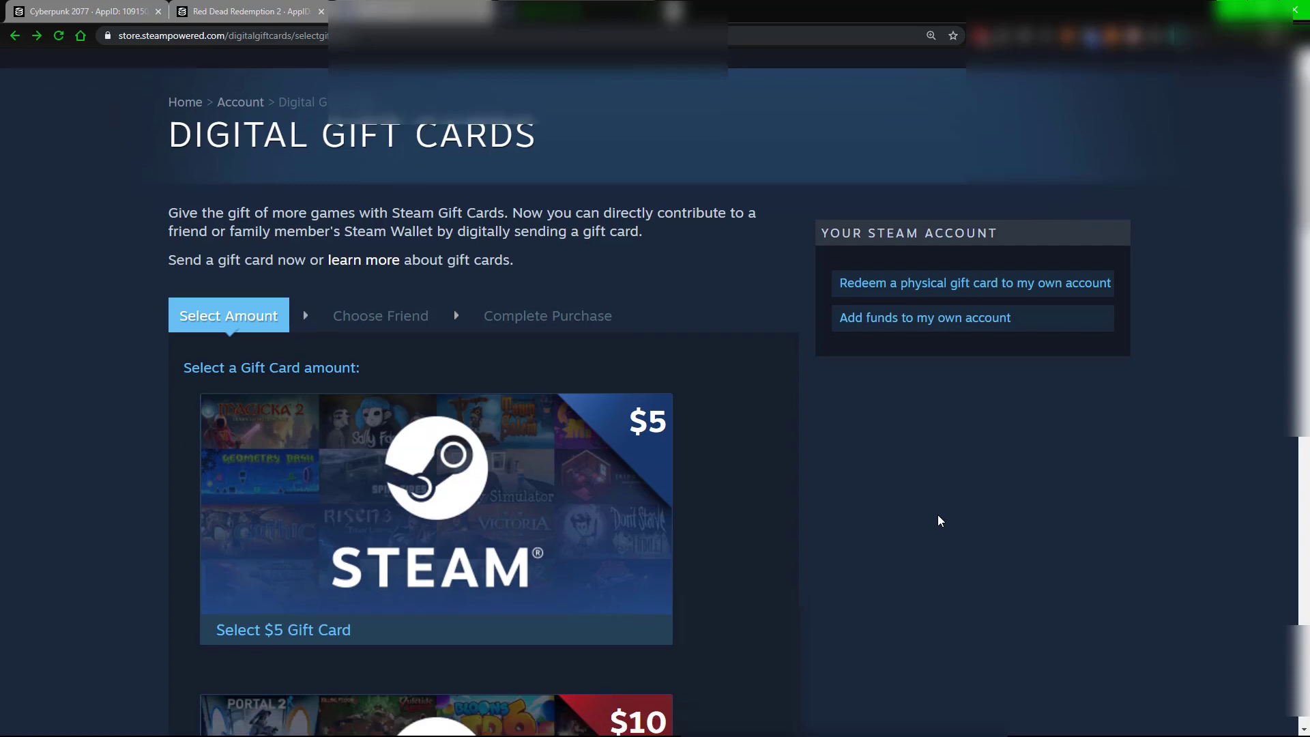
scroll("down", 3)
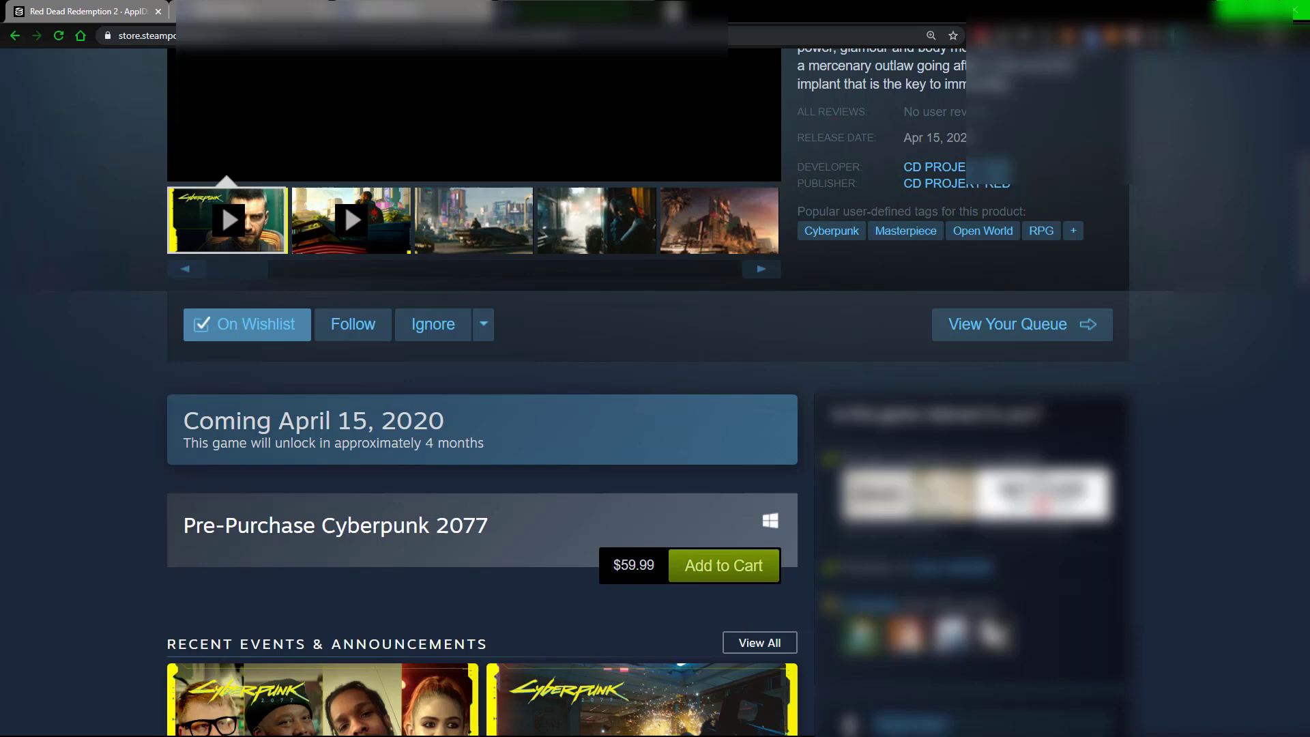
- Add the Cyberpunk 2077 pre-purchase to the Steam cart, totalling $59.99
left_click(724, 565)
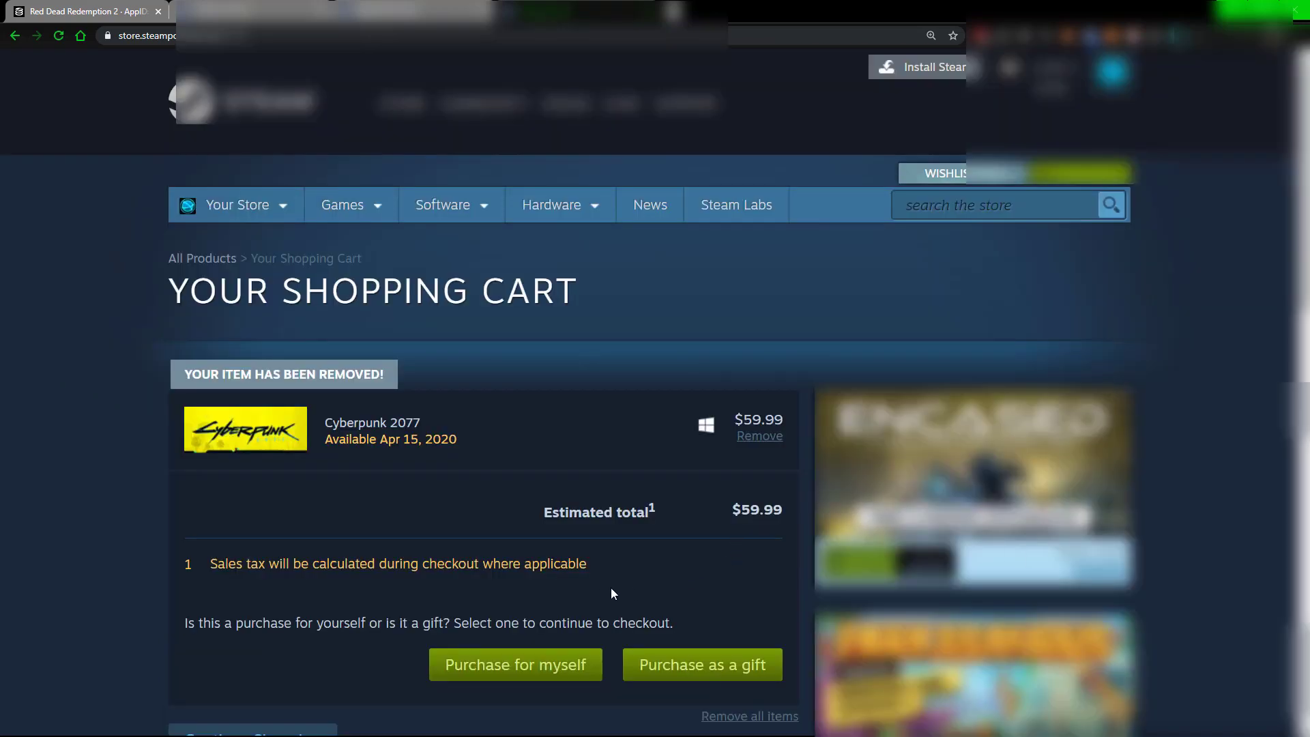
mouse_move(681, 643)
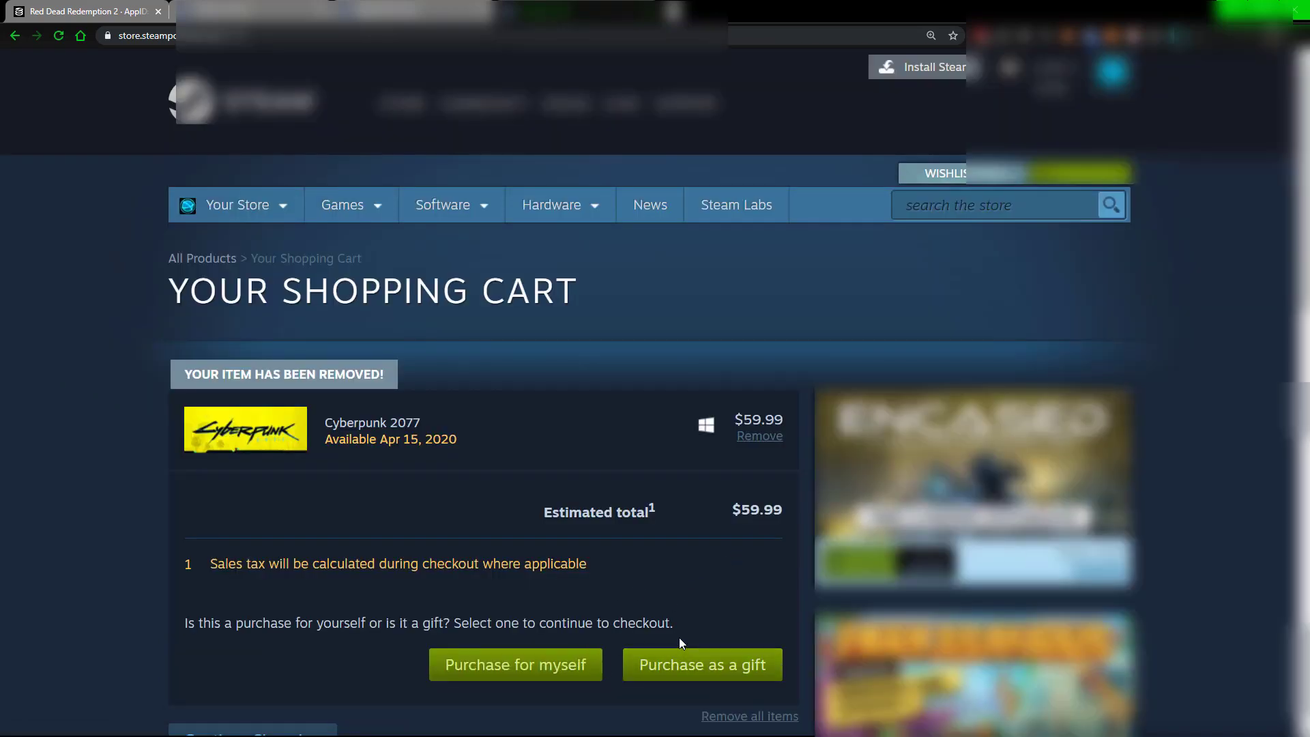
mouse_move(726, 672)
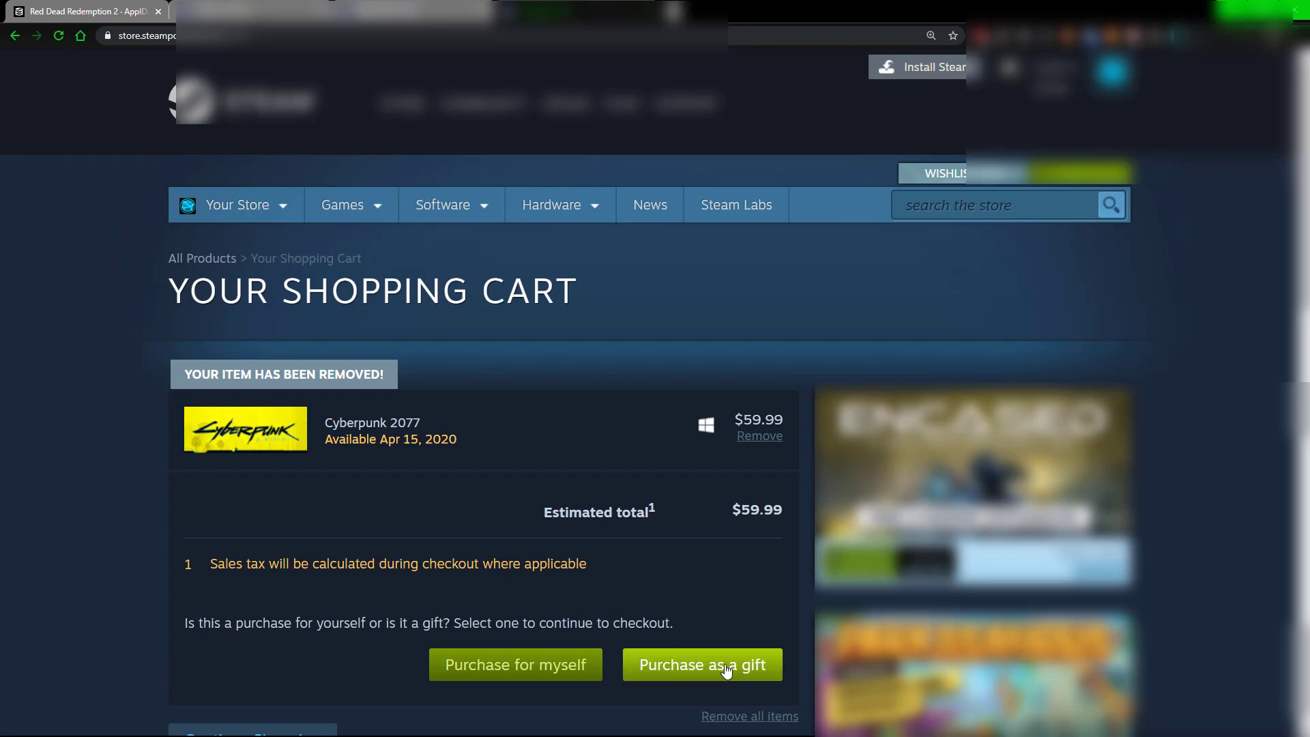
mouse_move(696, 606)
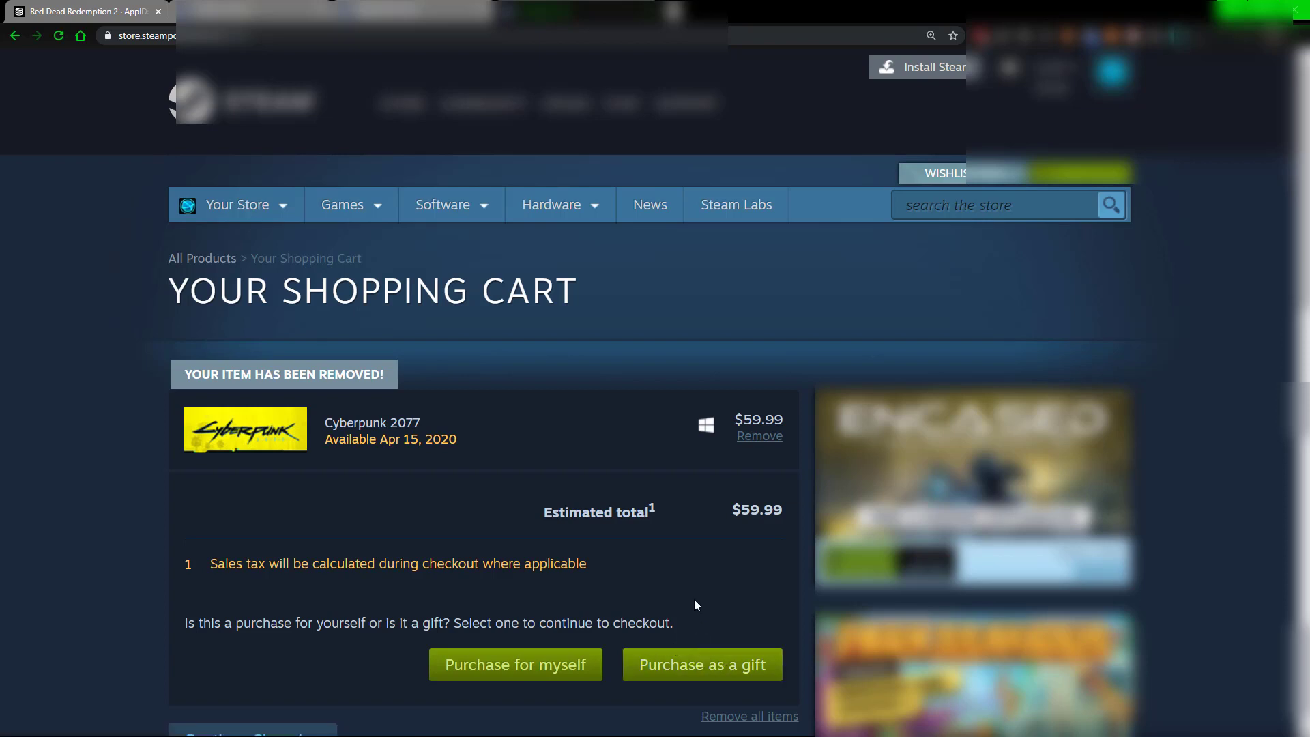
mouse_move(732, 592)
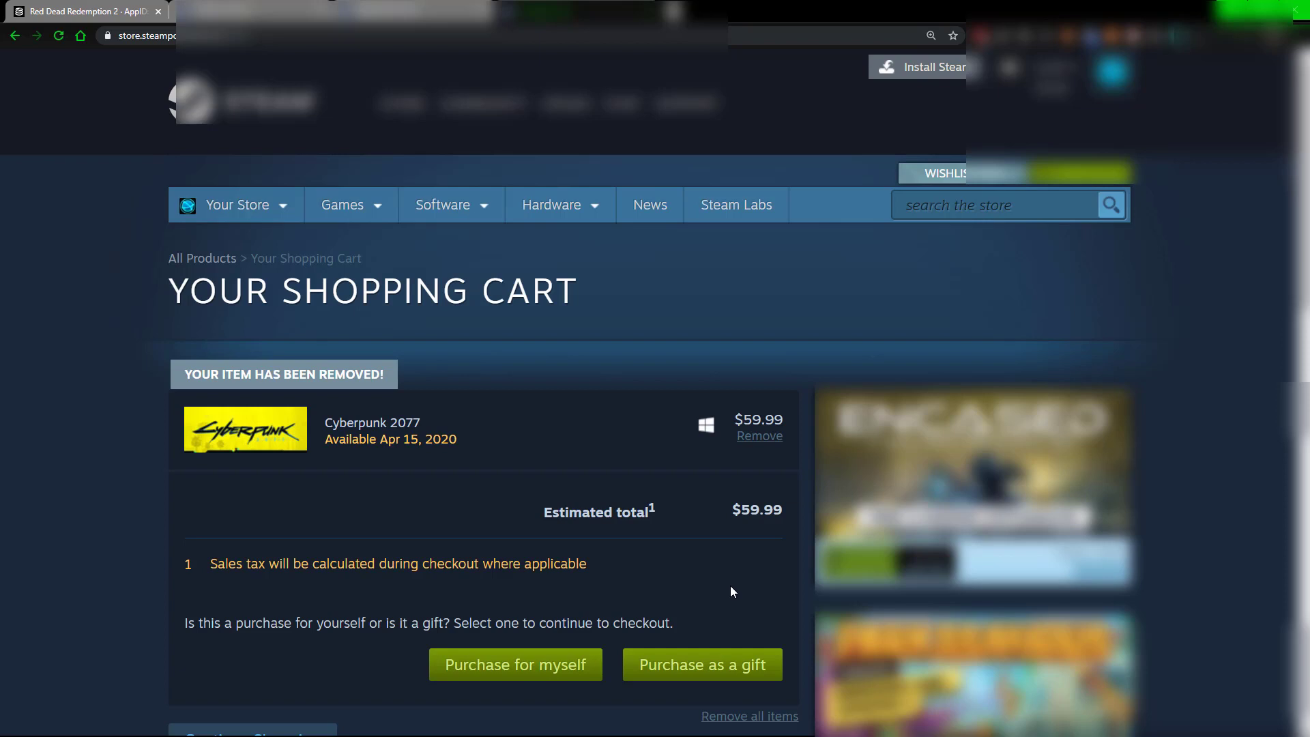
mouse_move(723, 598)
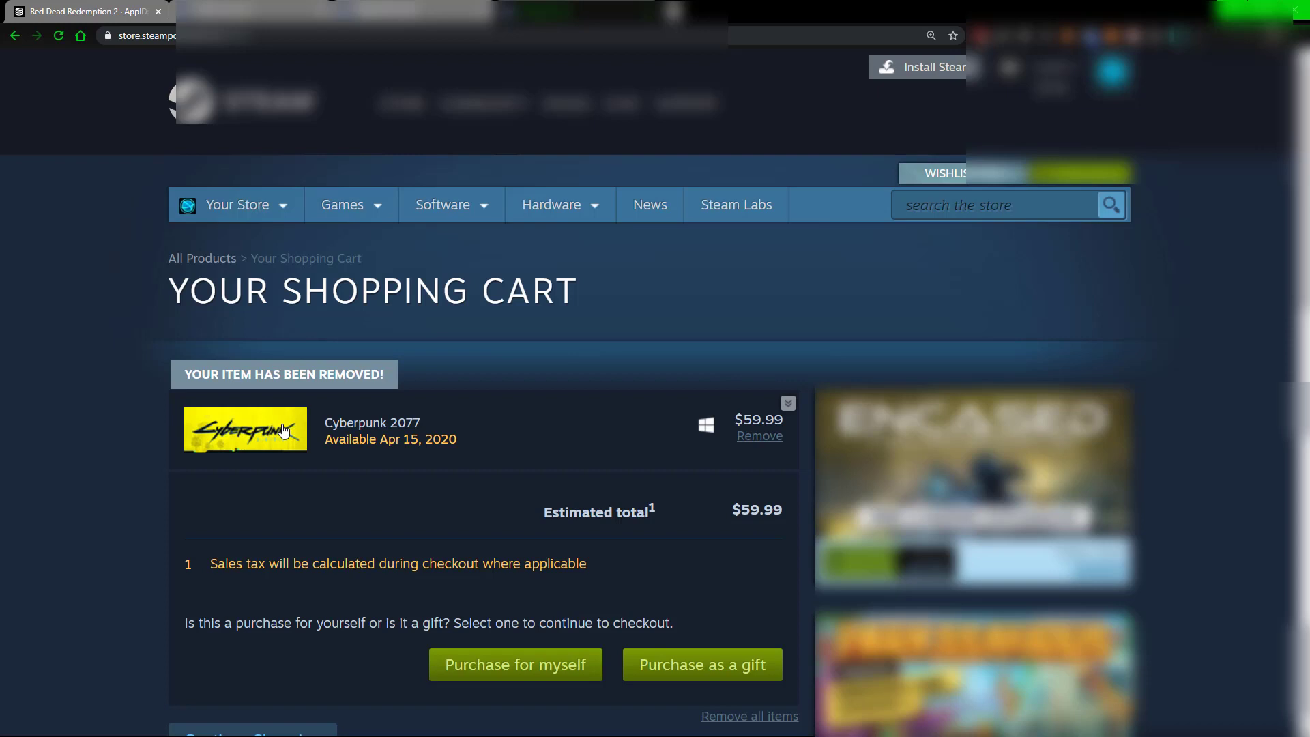
mouse_move(115, 554)
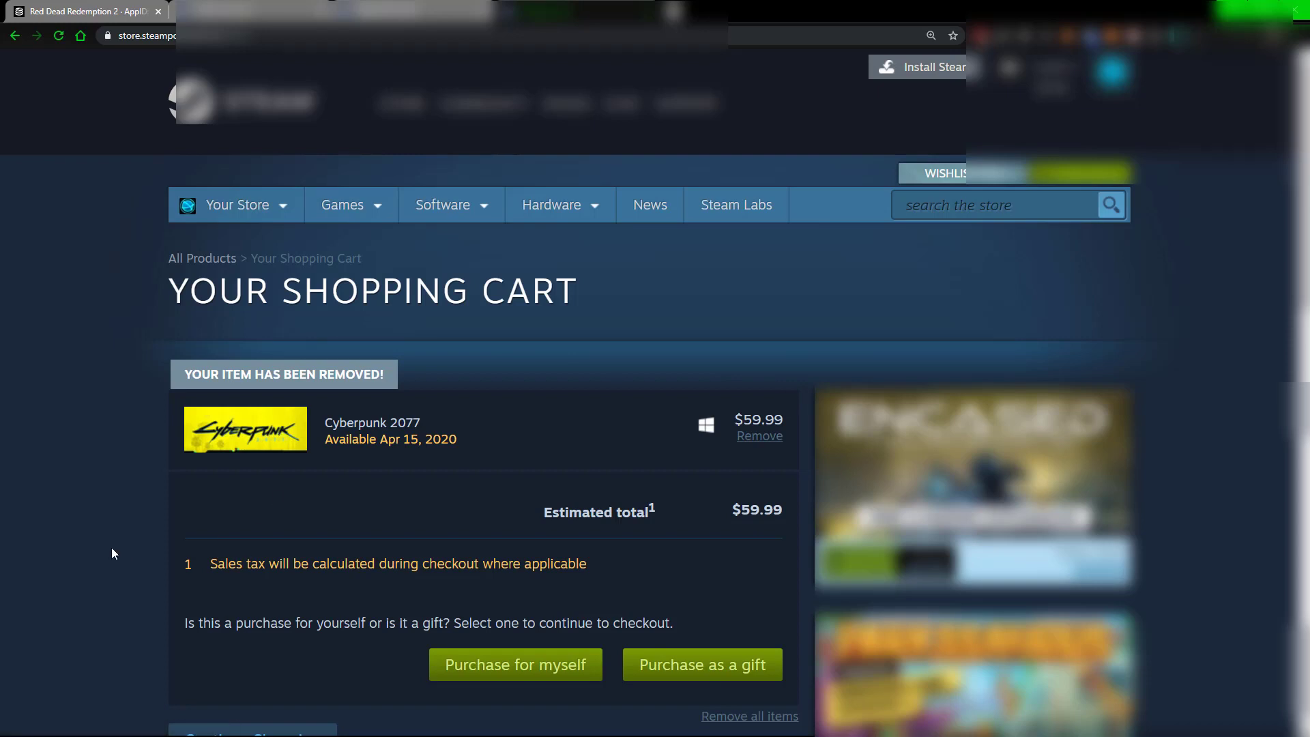